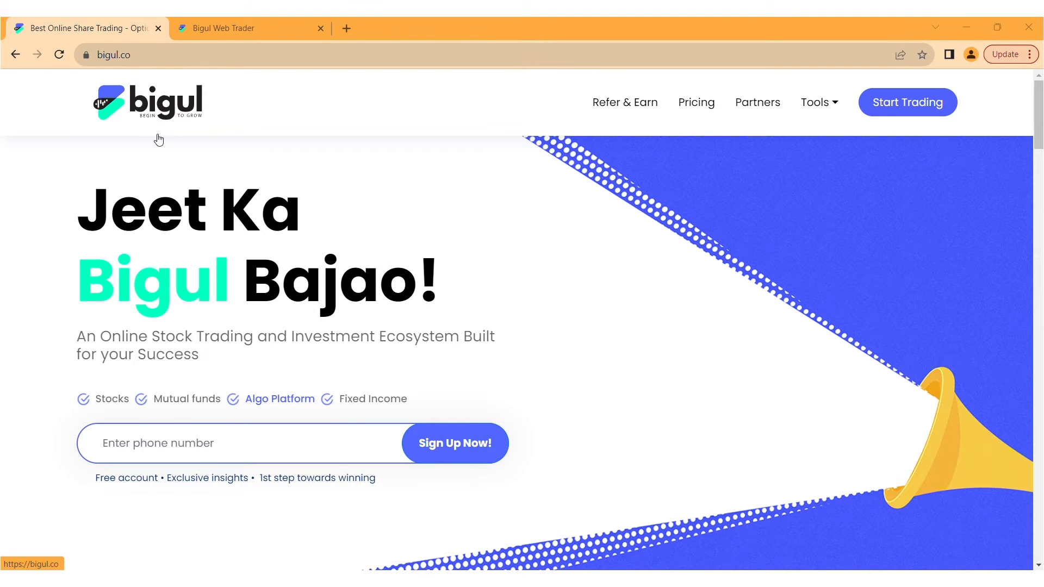
mouse_move(109, 72)
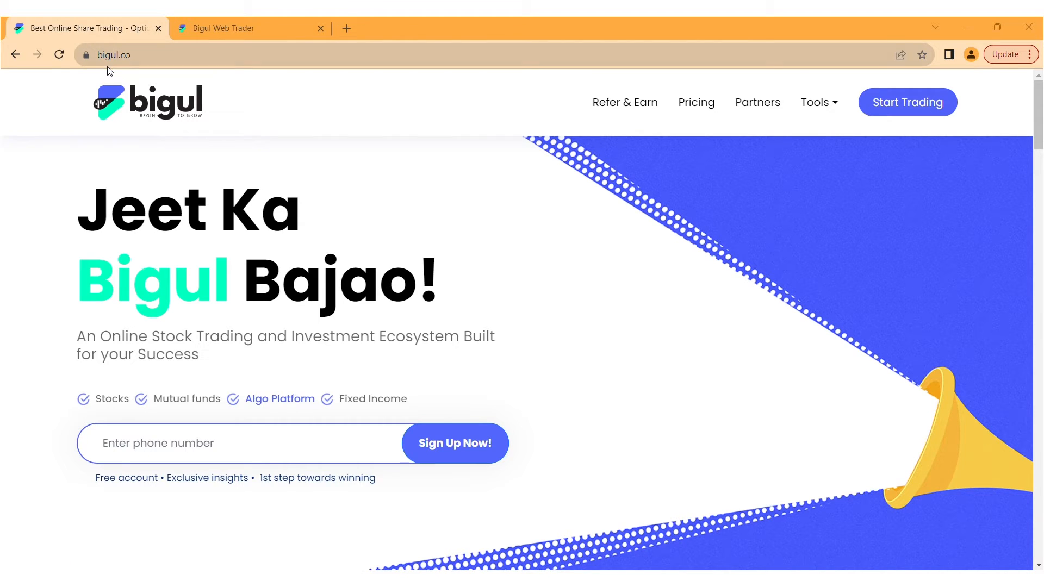
mouse_move(108, 75)
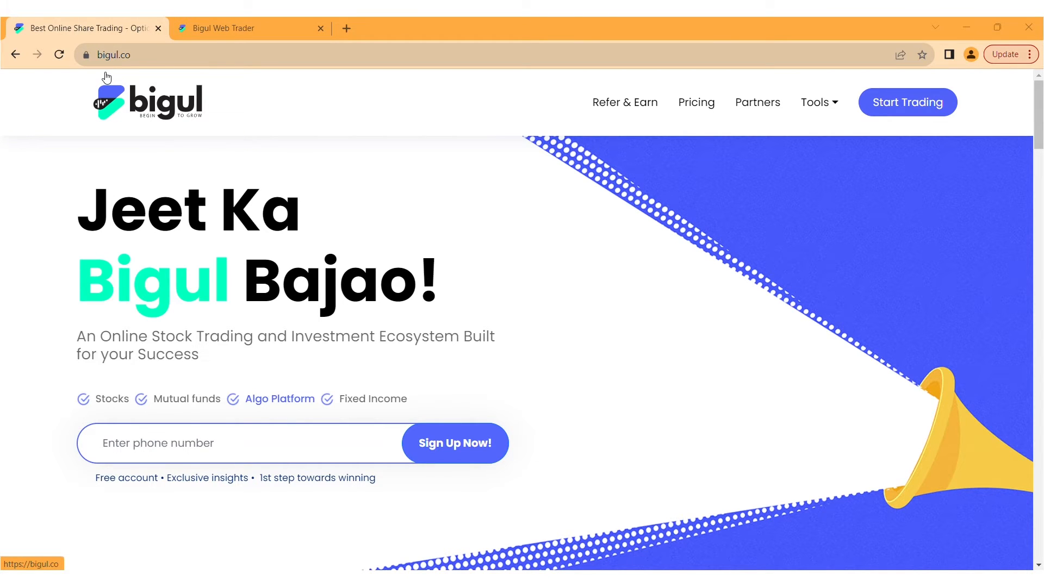
- Download the Bigul Algo desktop package from the site footer and open the downloaded zip
scroll("down", 3)
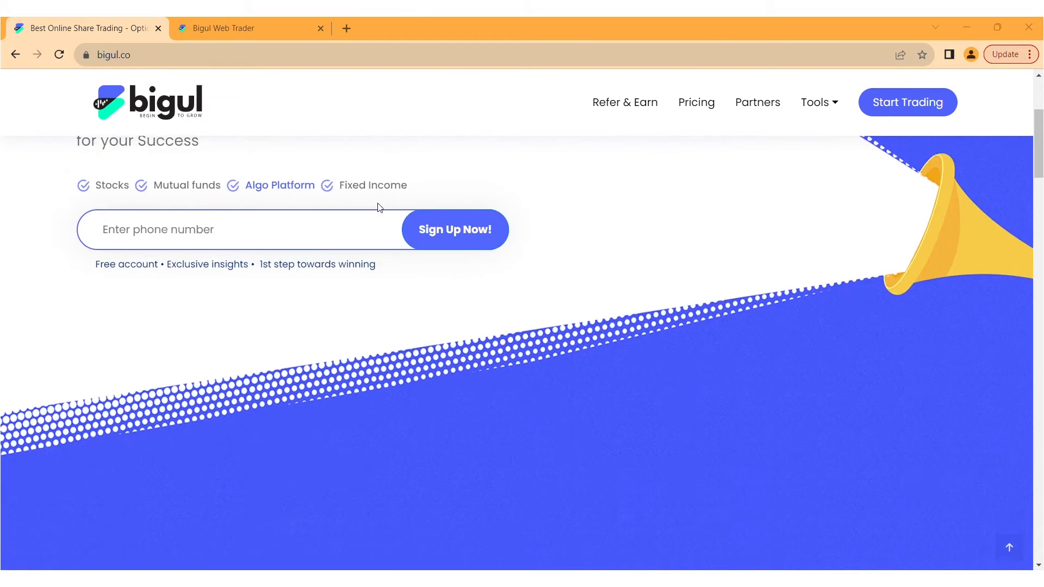
scroll("down", 3)
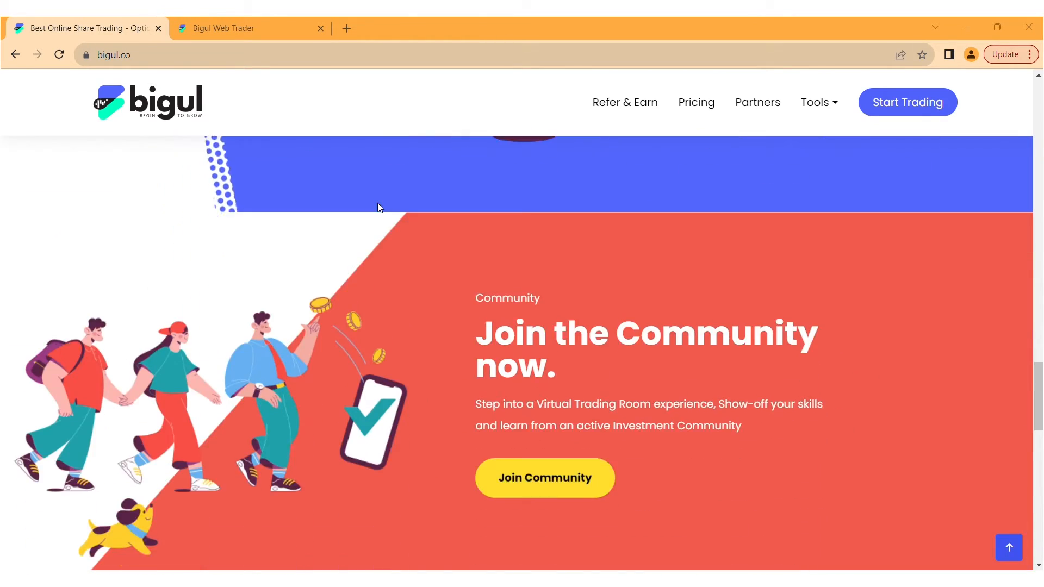
scroll("down", 3)
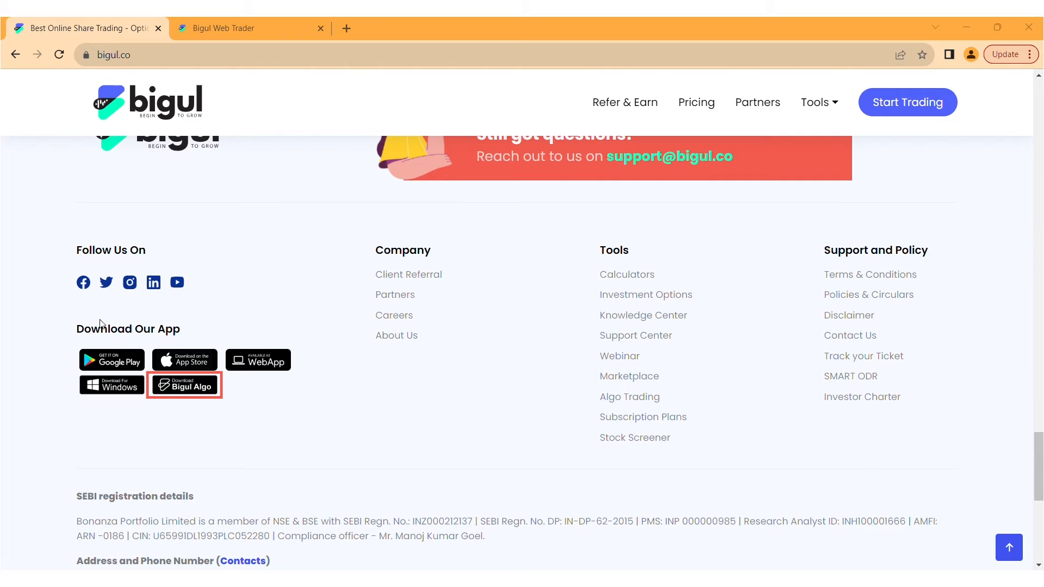
mouse_move(186, 412)
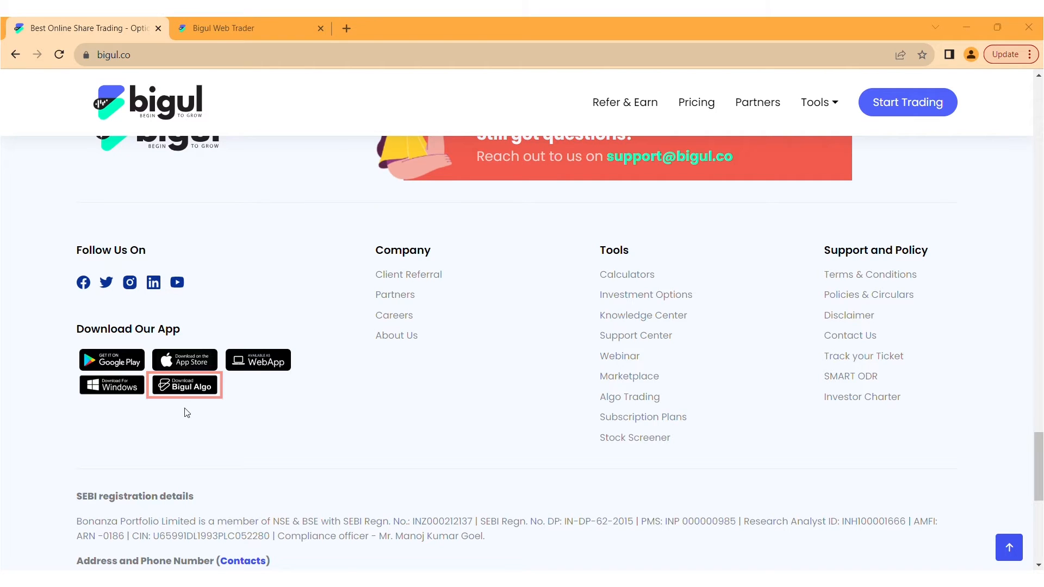
left_click(185, 385)
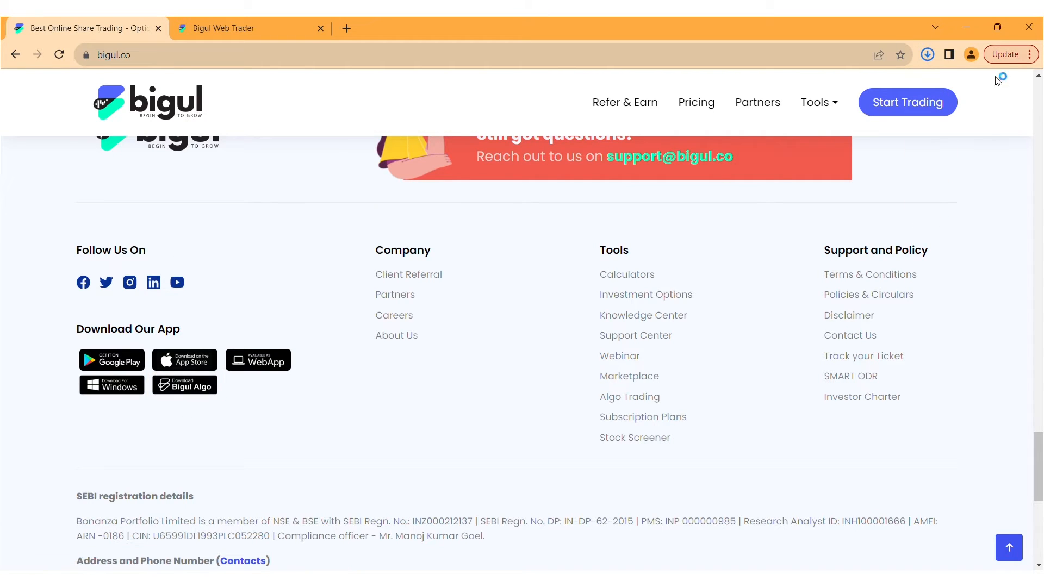
left_click(926, 54)
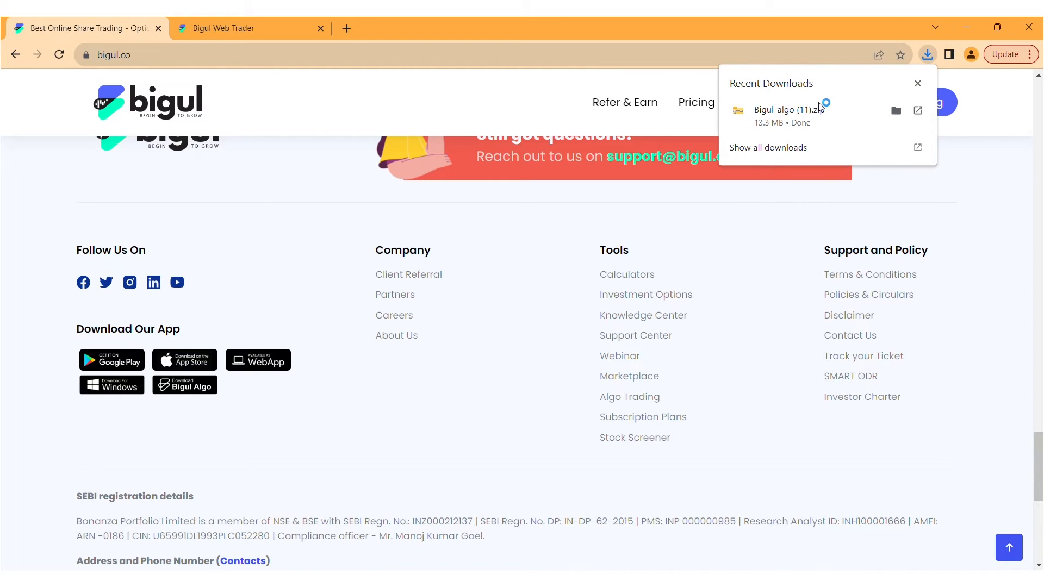
left_click(918, 82)
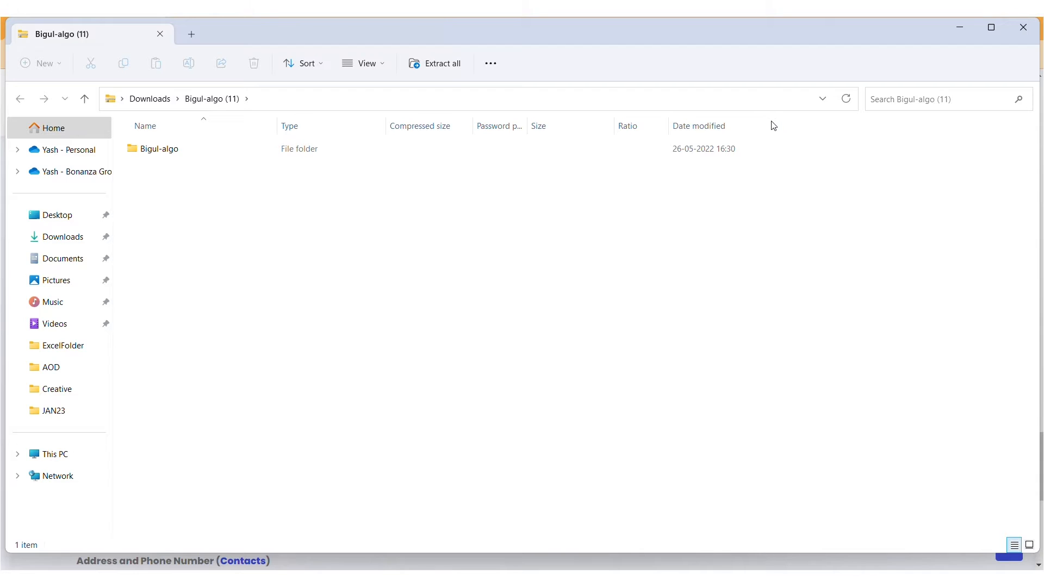
- Extract the Bigul-algo files into Downloads and launch QX.Blitz.TraderApplication
left_click(160, 149)
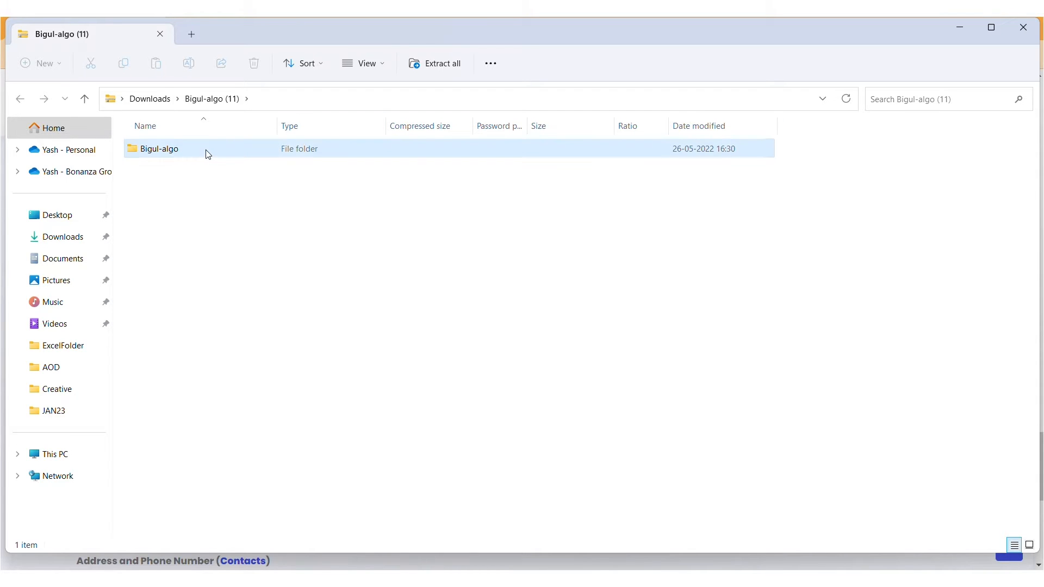
left_click(160, 149)
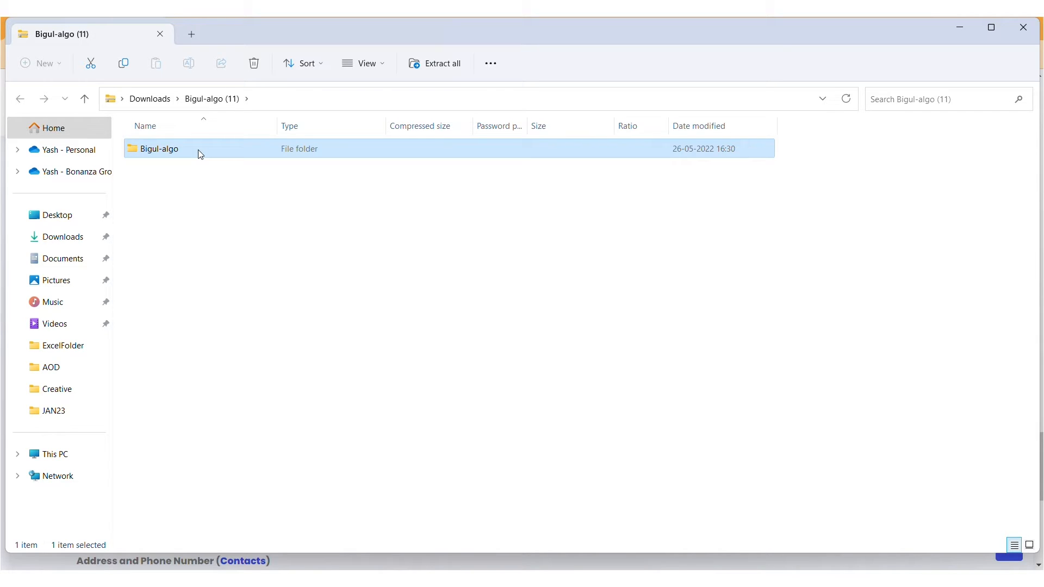
double_click(157, 149)
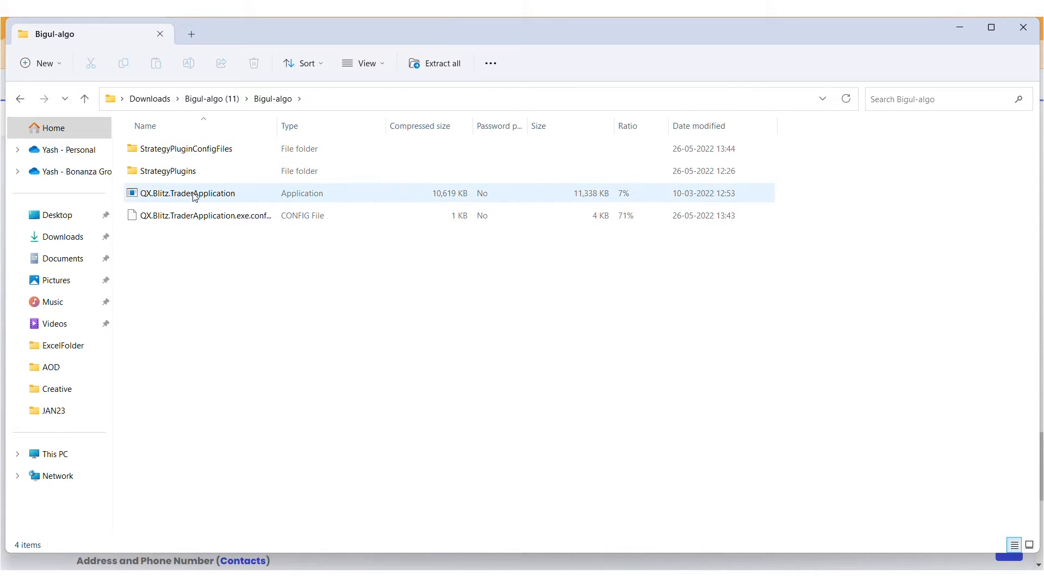
double_click(186, 194)
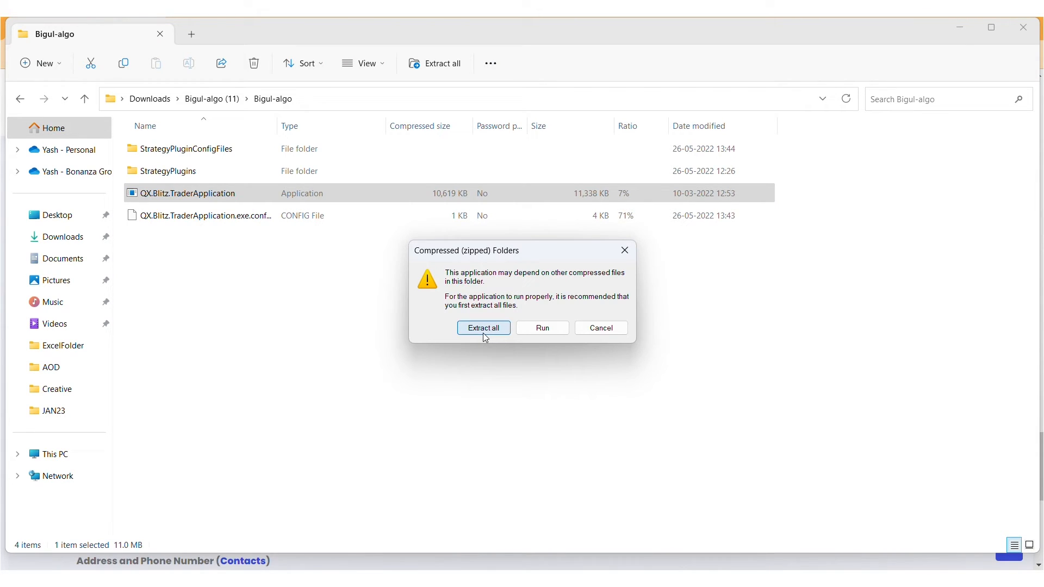
left_click(483, 327)
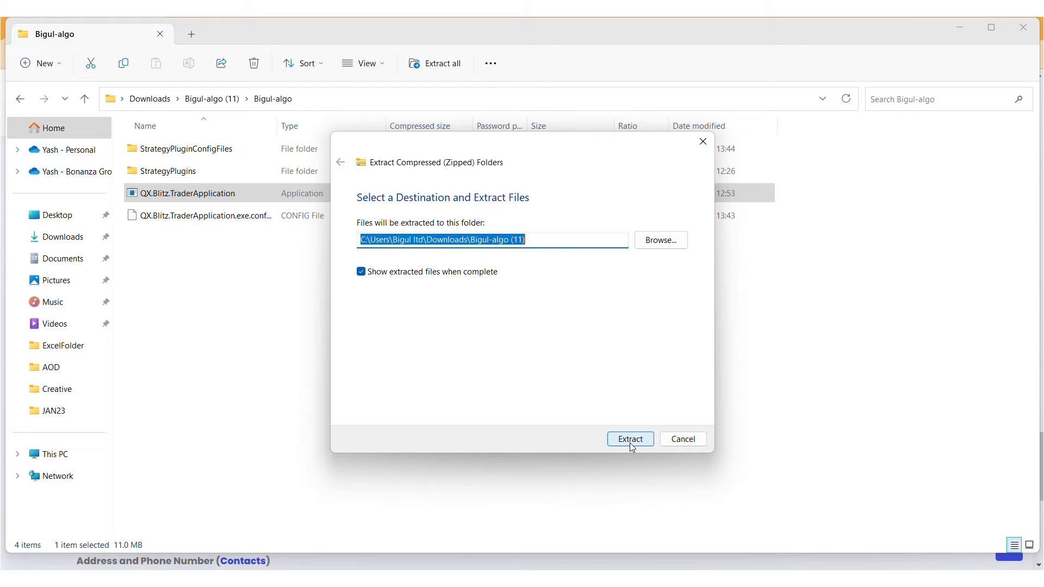
left_click(629, 438)
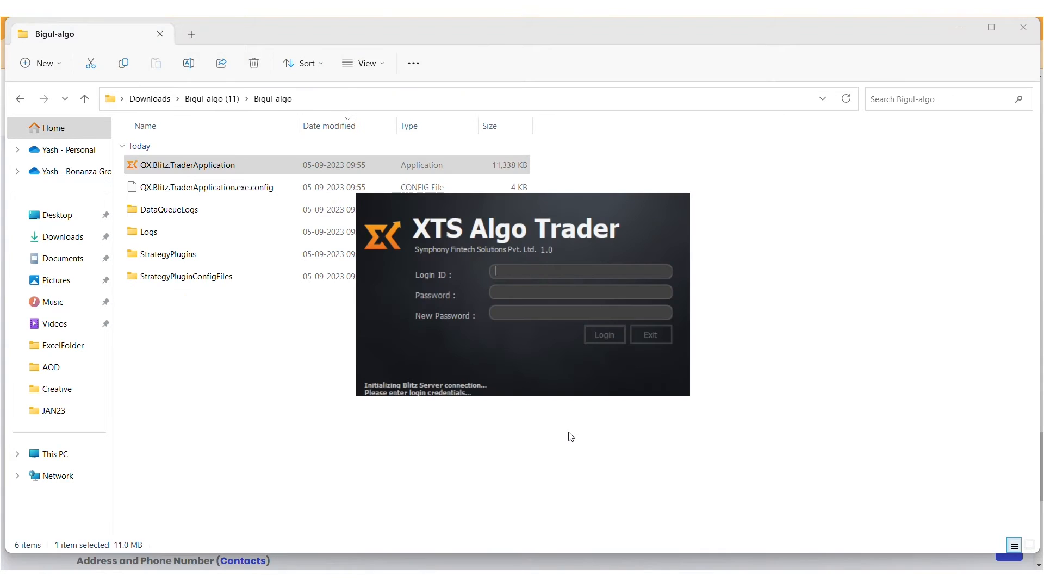
- Log in to XTS Algo Trader as BB1 with the password
type("BB1")
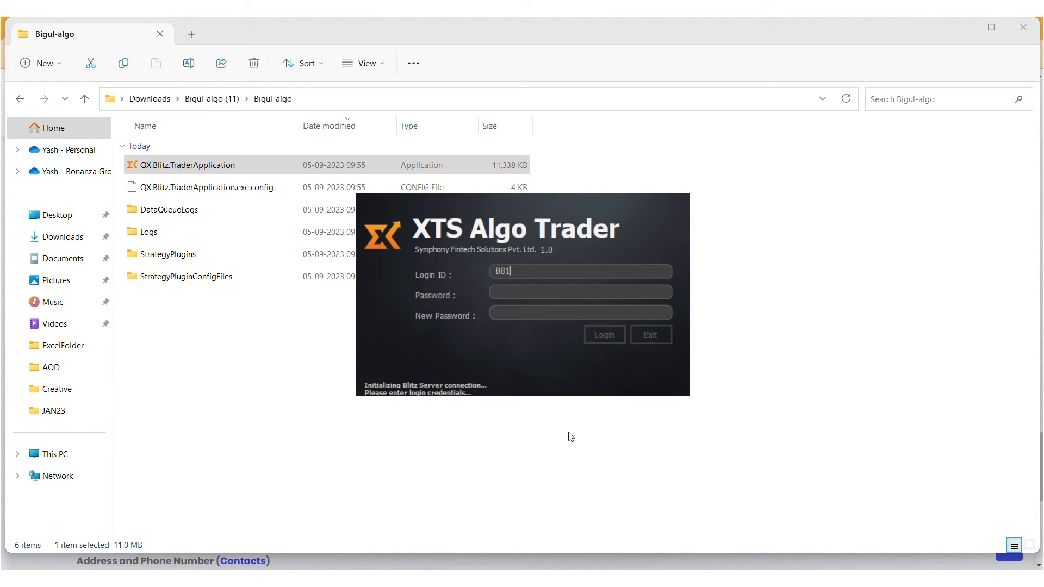
left_click(580, 291)
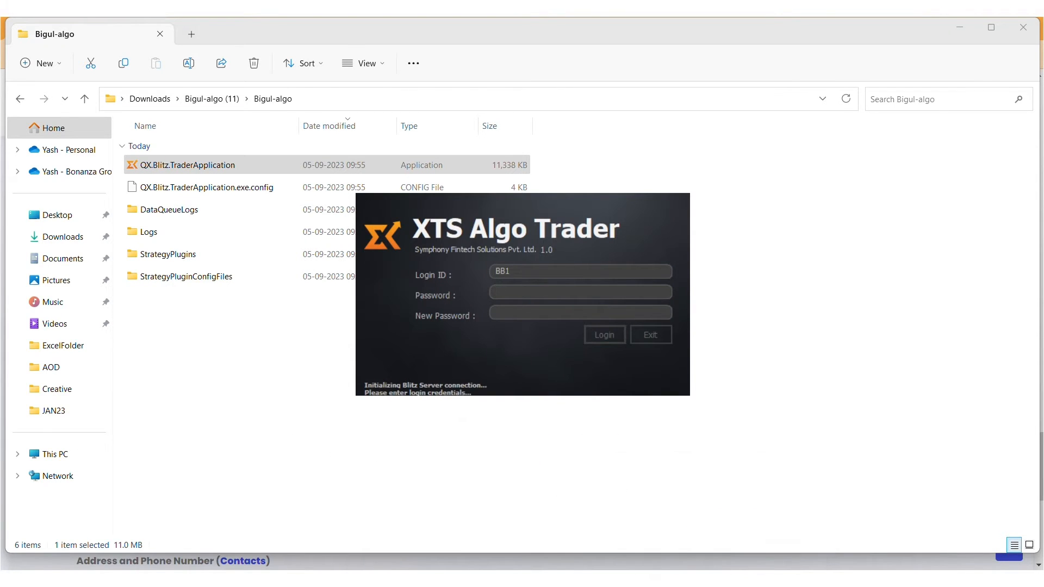
left_click(603, 334)
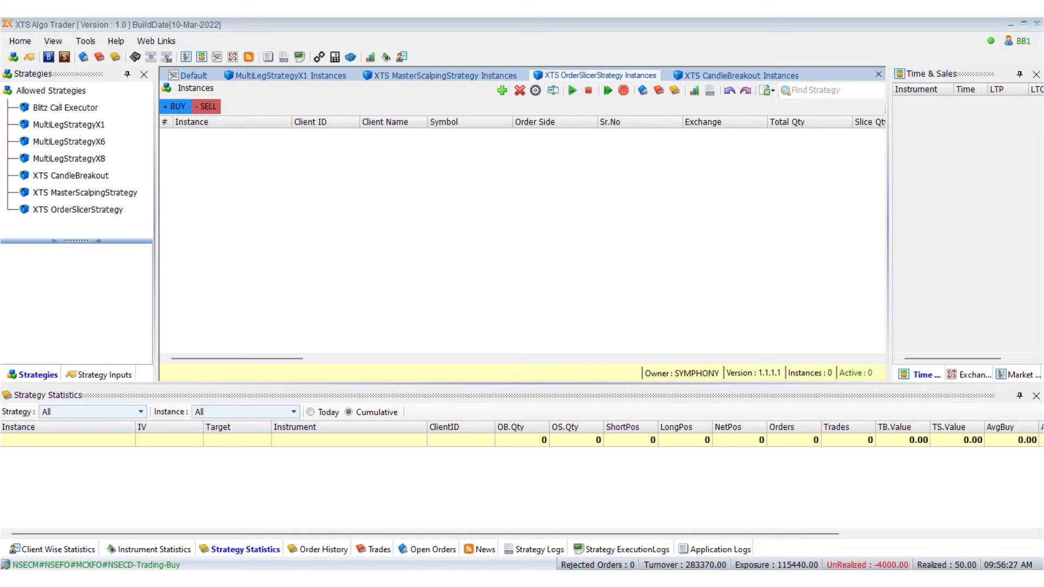
- Start creating a new XTS MasterScalpingStrategy instance from the Strategies panel
left_click(85, 192)
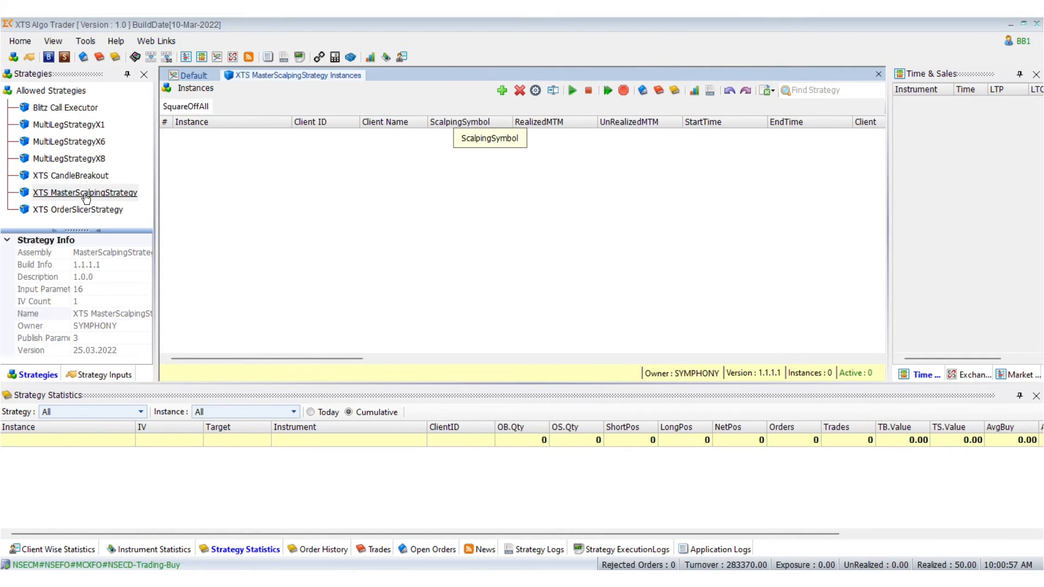
mouse_move(501, 90)
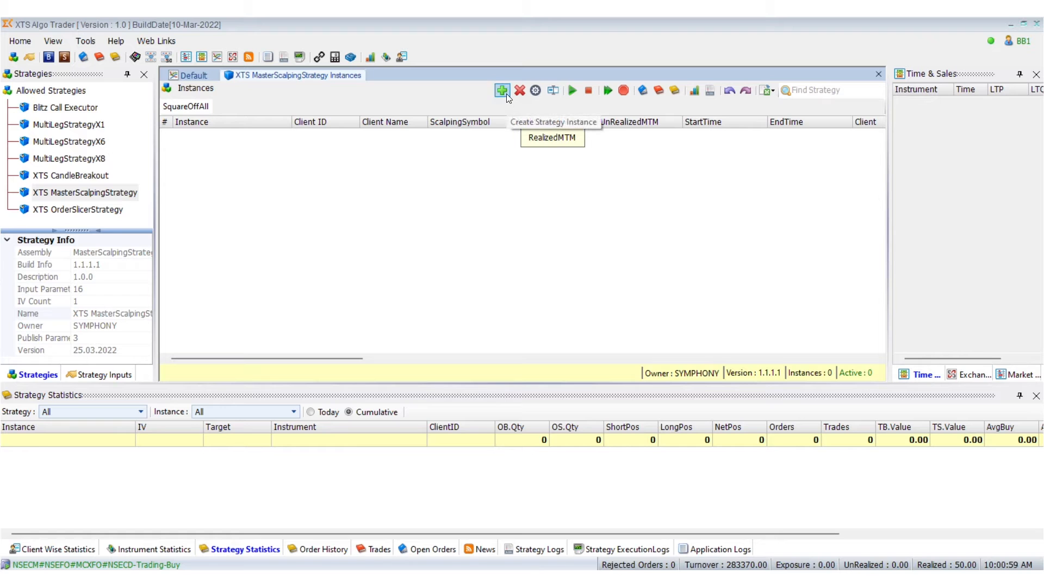
left_click(501, 90)
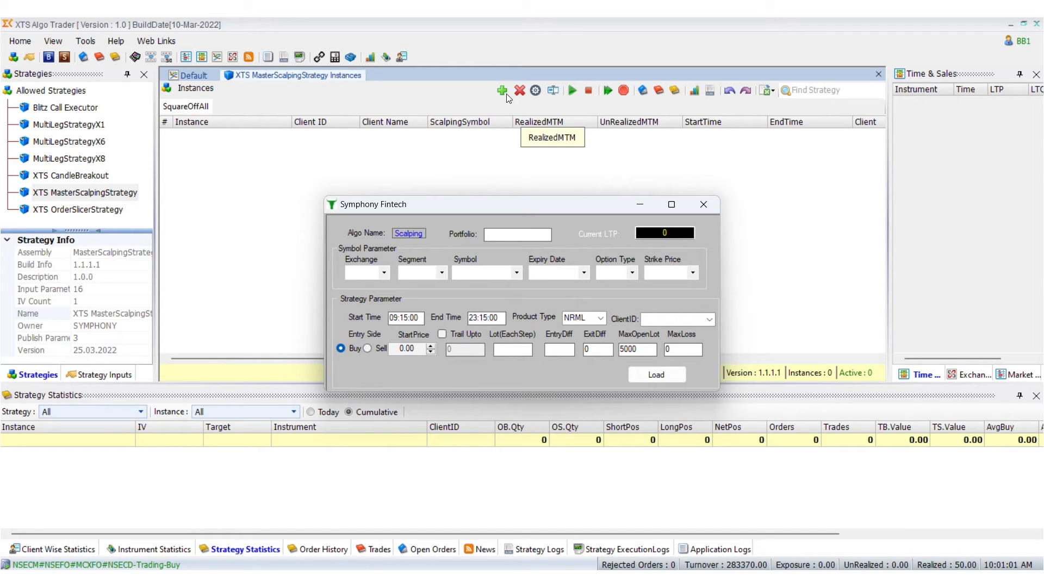
mouse_move(420, 263)
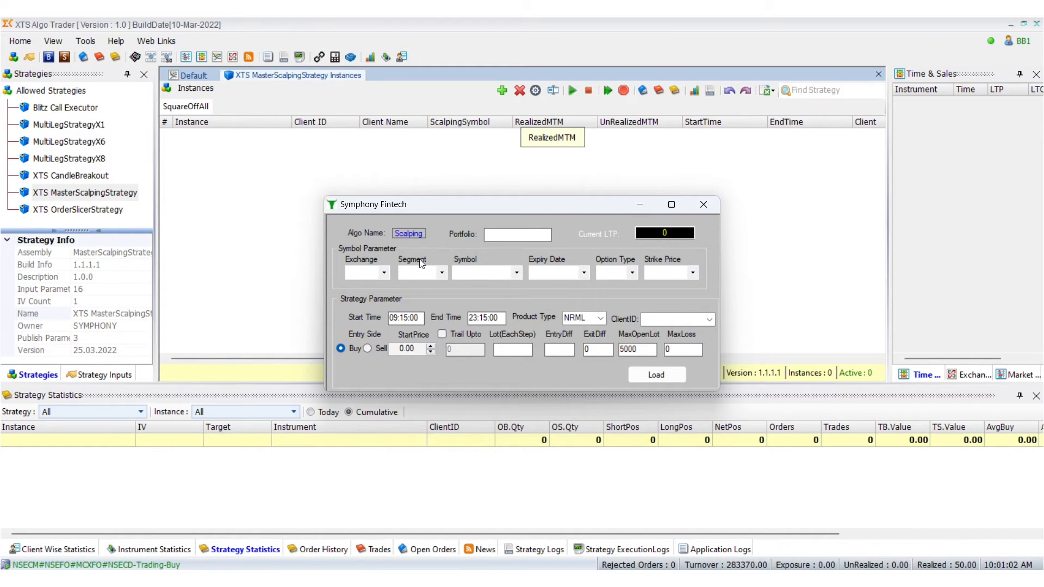
- Select NSEFO options contract NIFTY 07Sep2023 CE at strike 19500
left_click(383, 272)
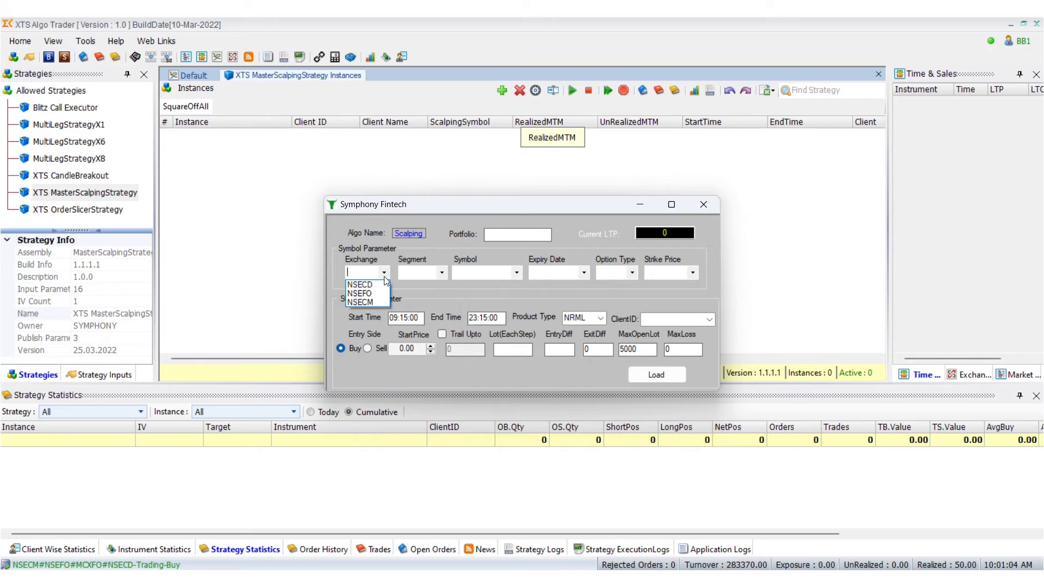
mouse_move(365, 293)
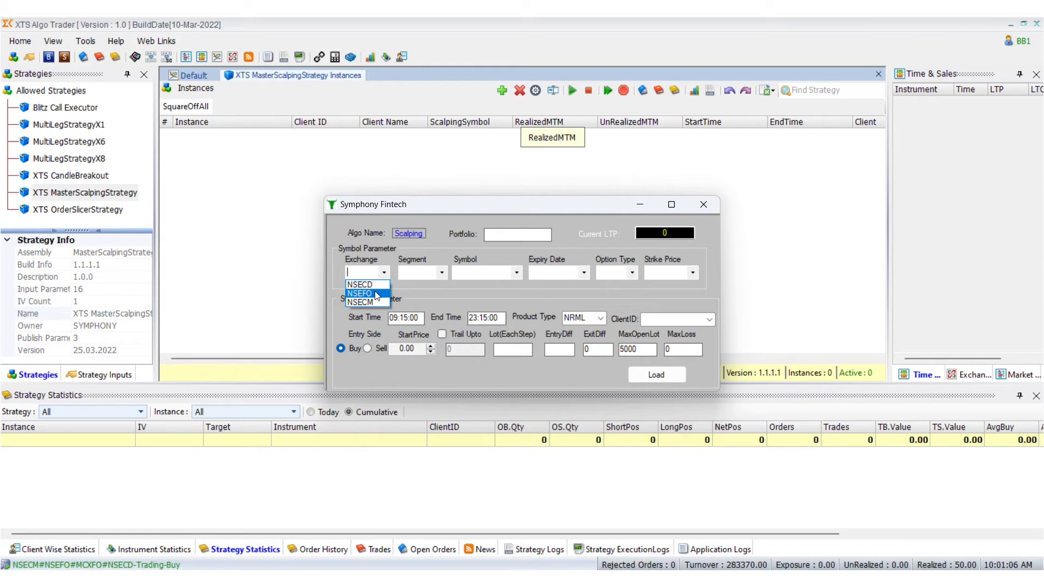
left_click(360, 293)
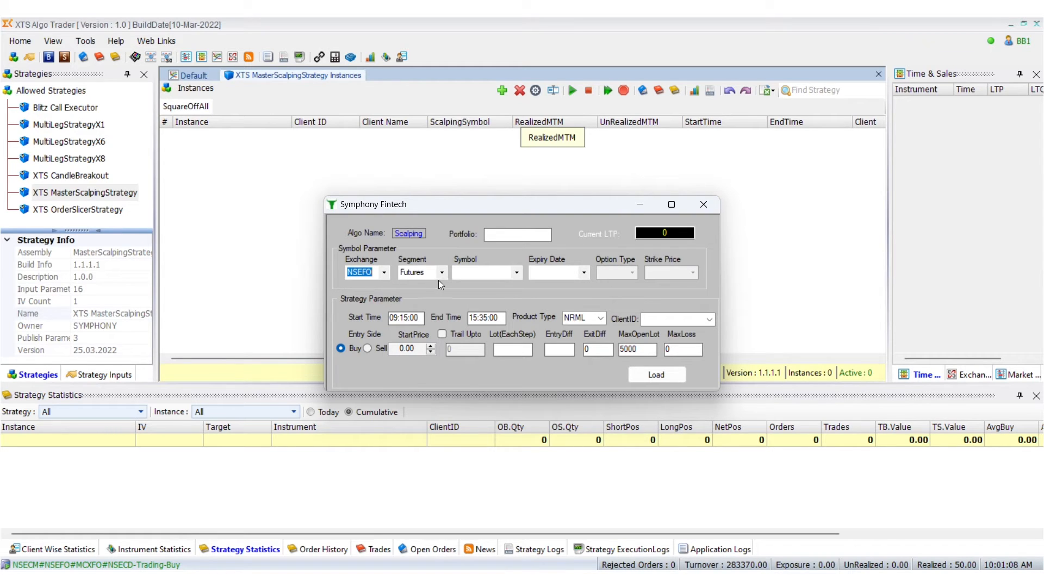
left_click(440, 271)
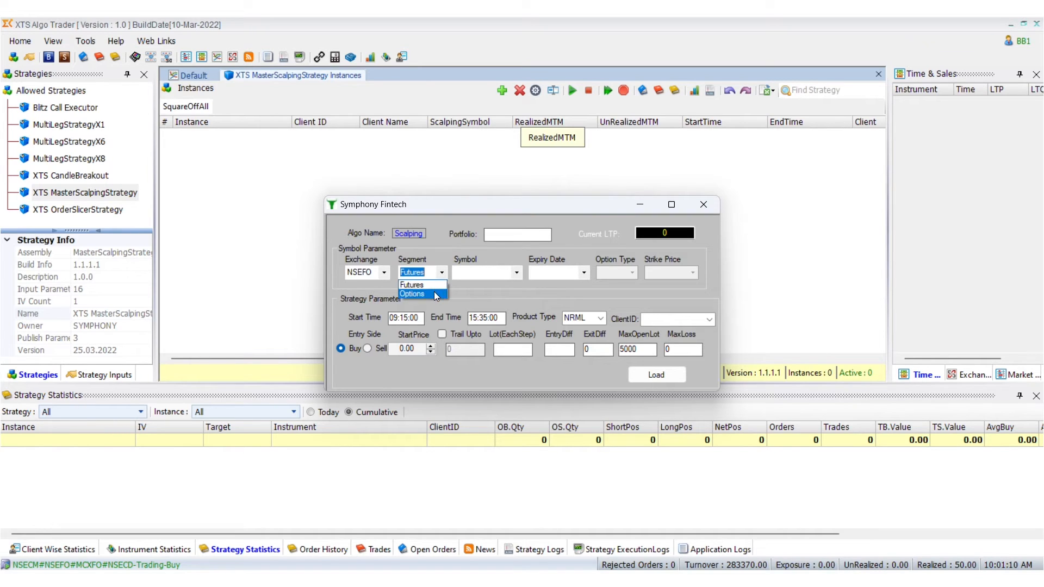
left_click(412, 293)
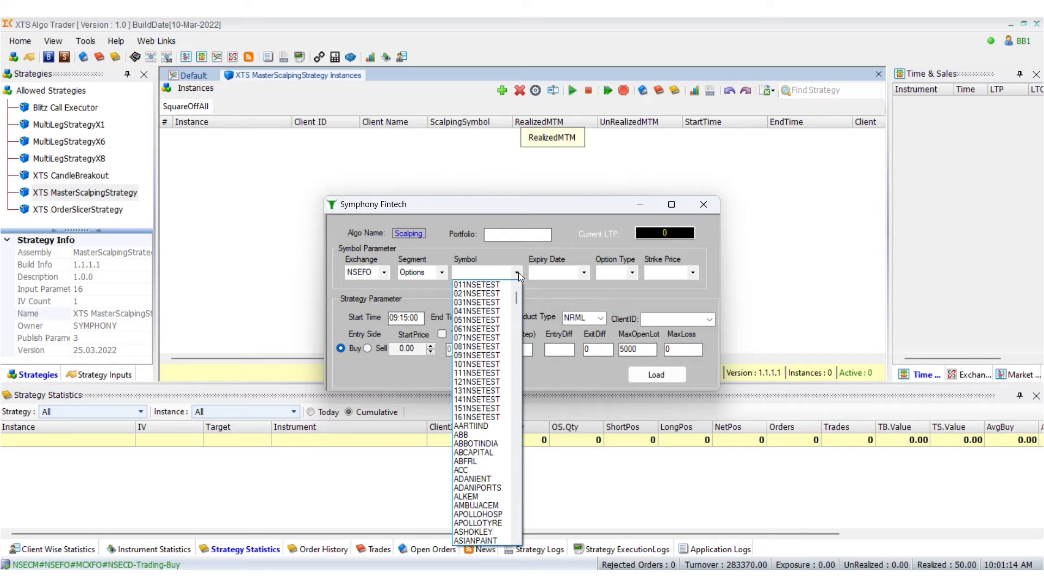
type("nifty")
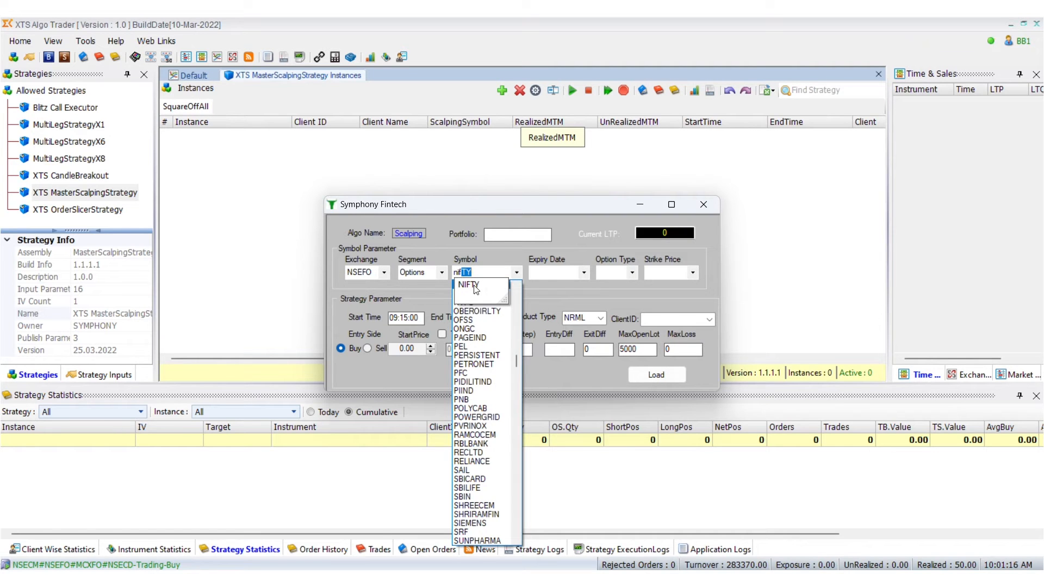
left_click(467, 285)
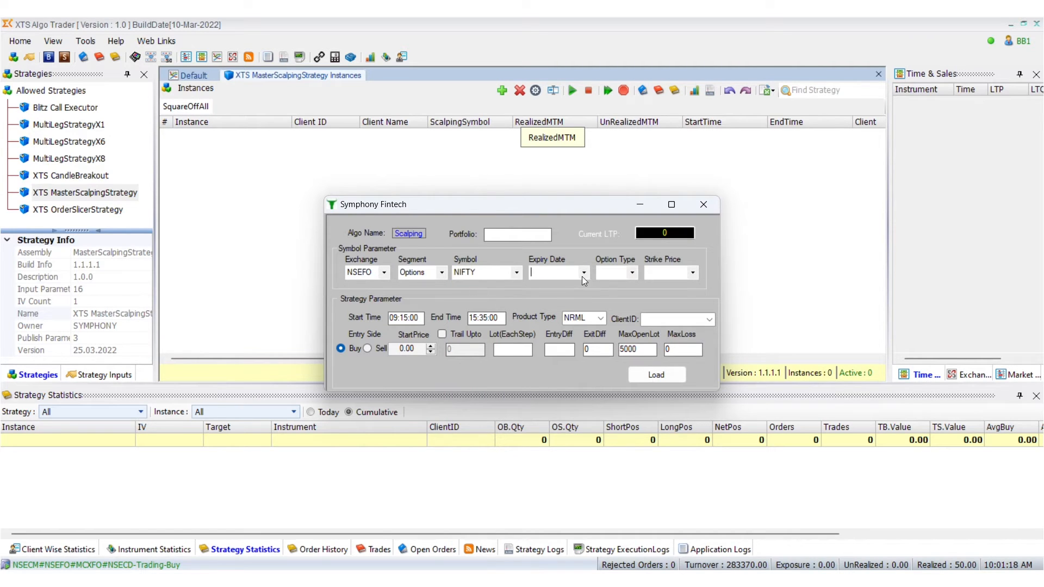
left_click(630, 271)
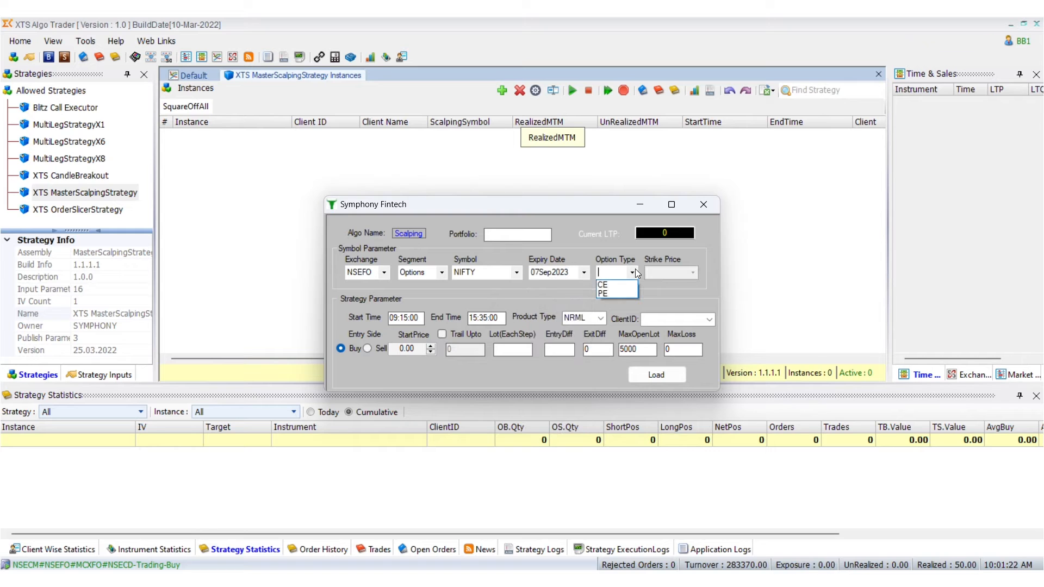
left_click(602, 285)
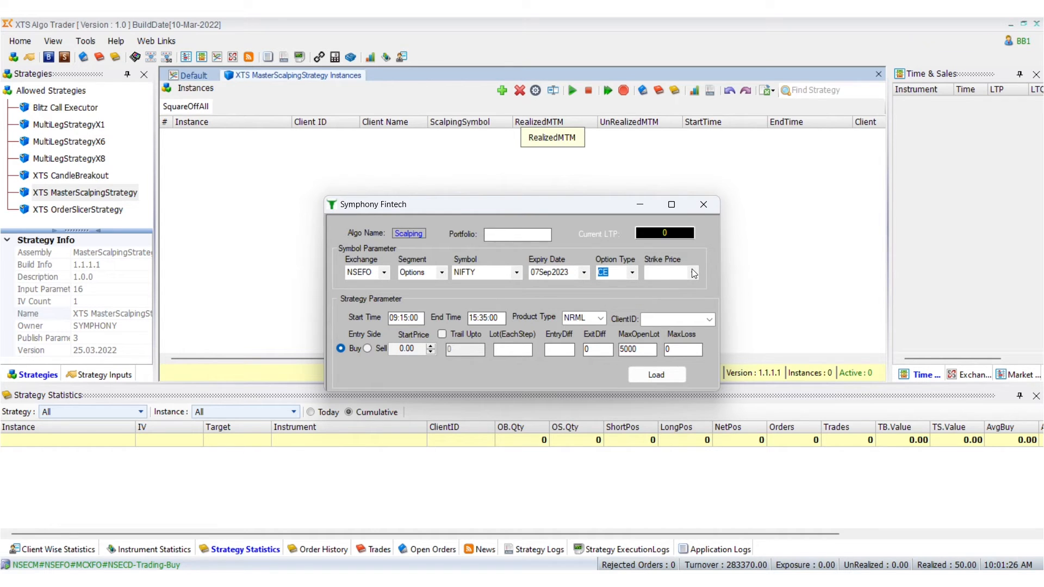
left_click(692, 272)
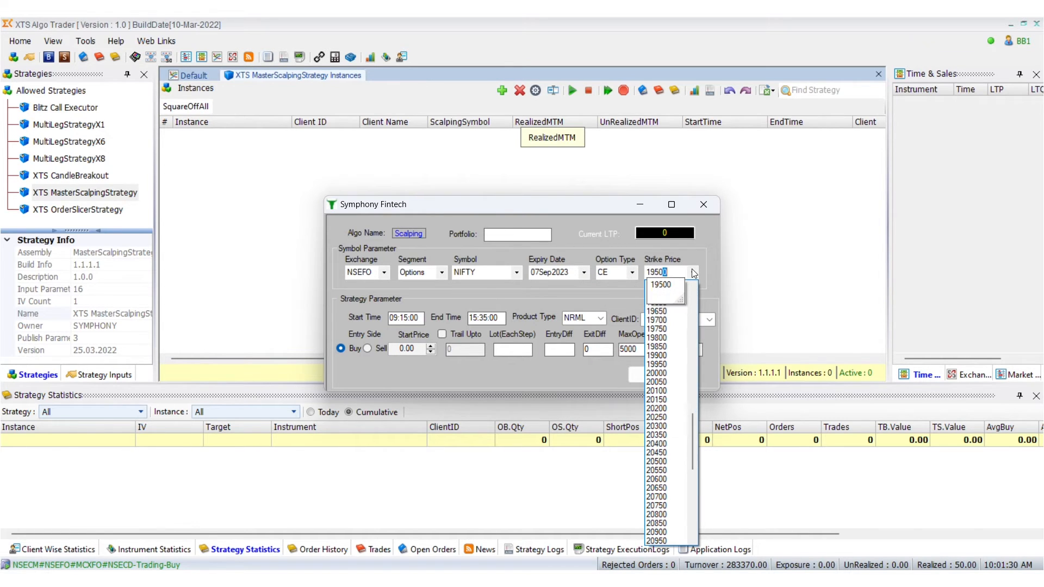
left_click(659, 284)
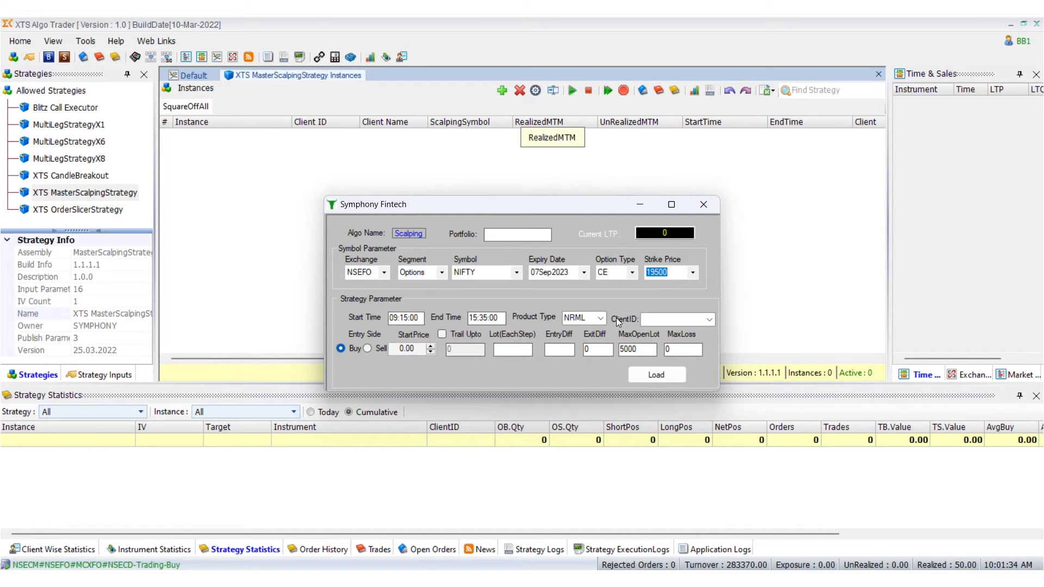
- Set MIS product, client BB1, lots 10, max open lot 50, max loss 5000, and load the instance
left_click(600, 318)
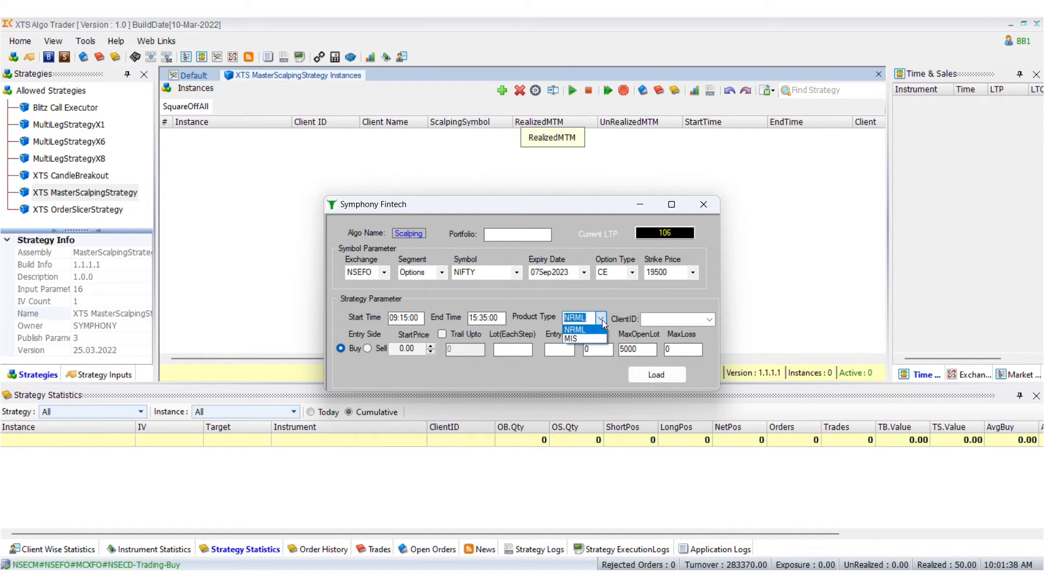
mouse_move(571, 338)
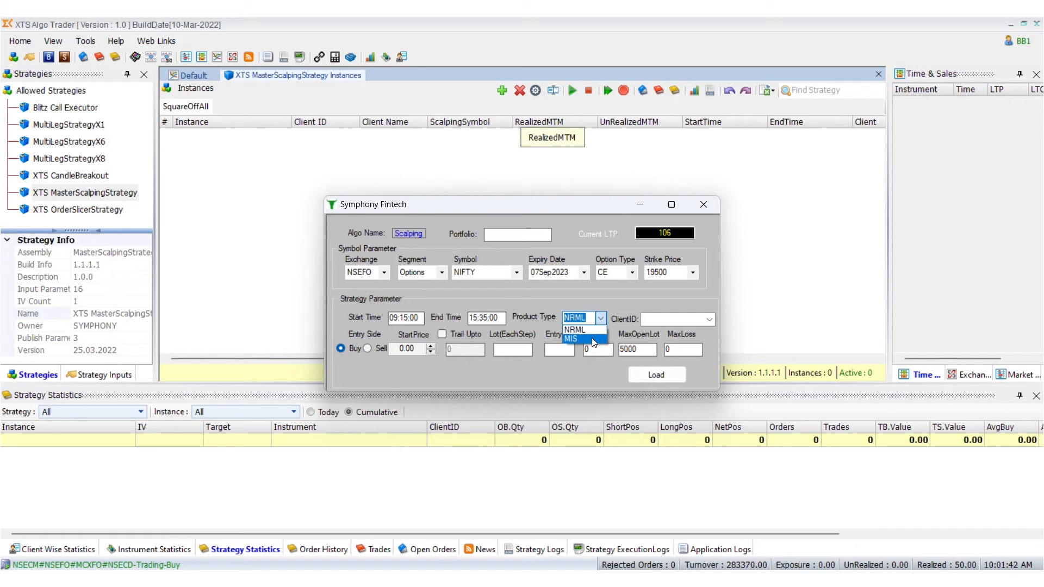
left_click(571, 339)
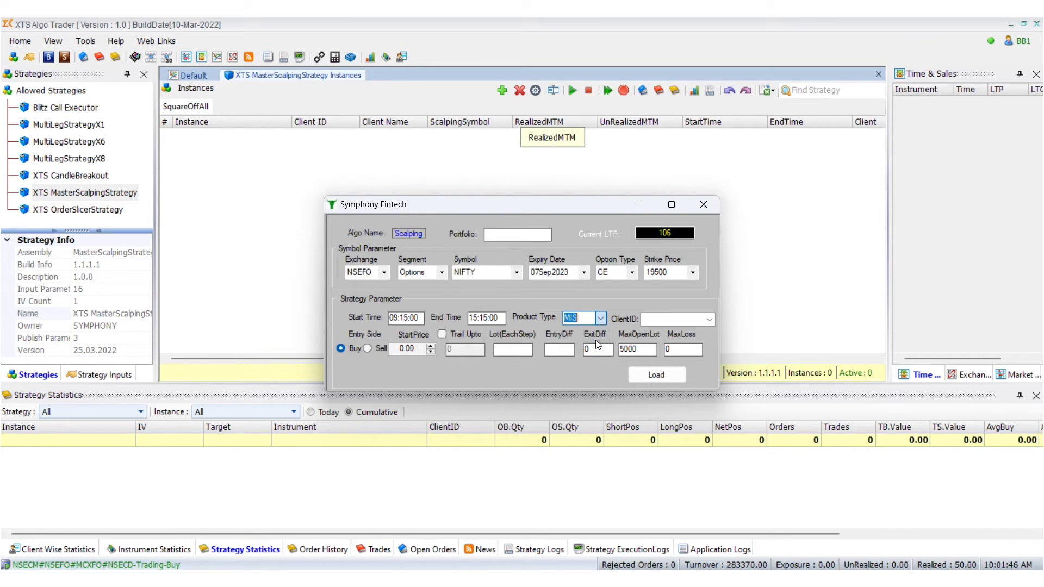
left_click(677, 318)
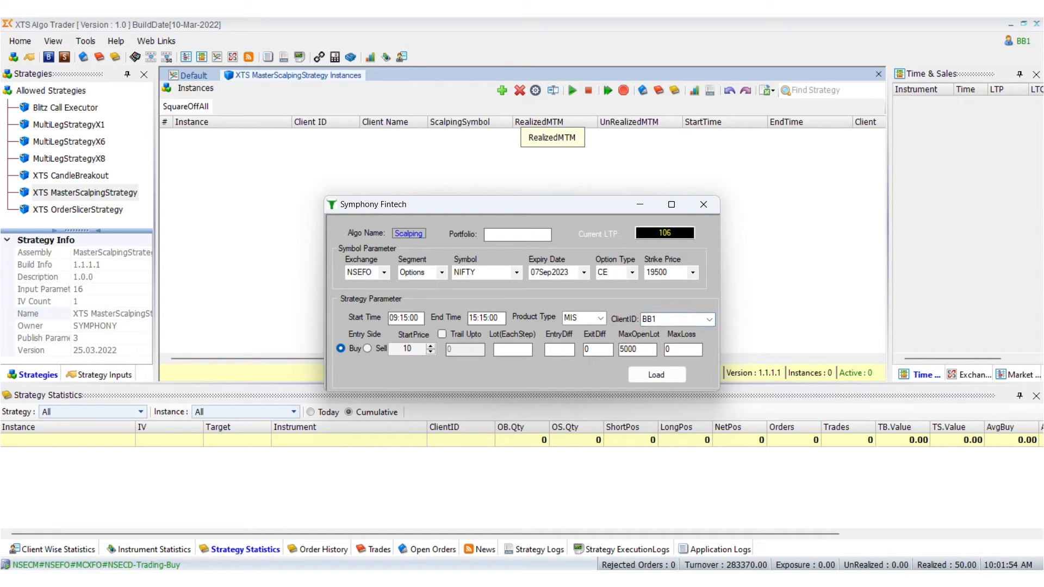
type("10")
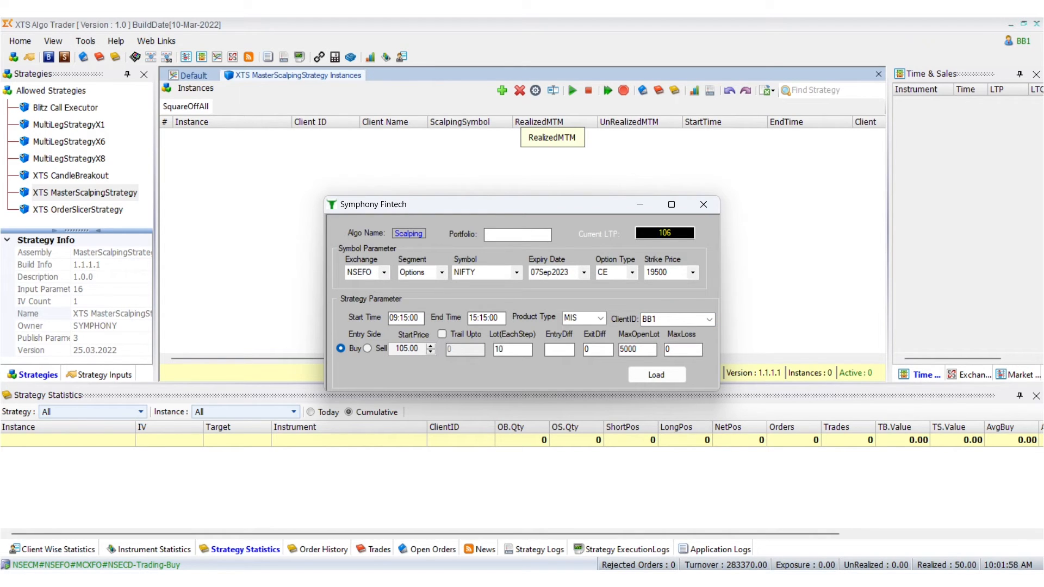
left_click(512, 349)
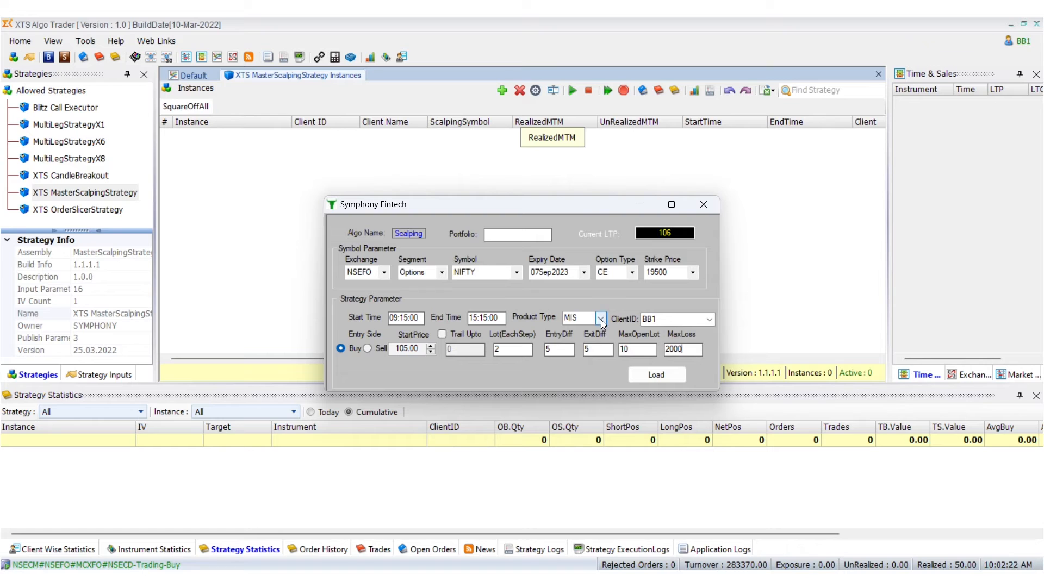
left_click(600, 319)
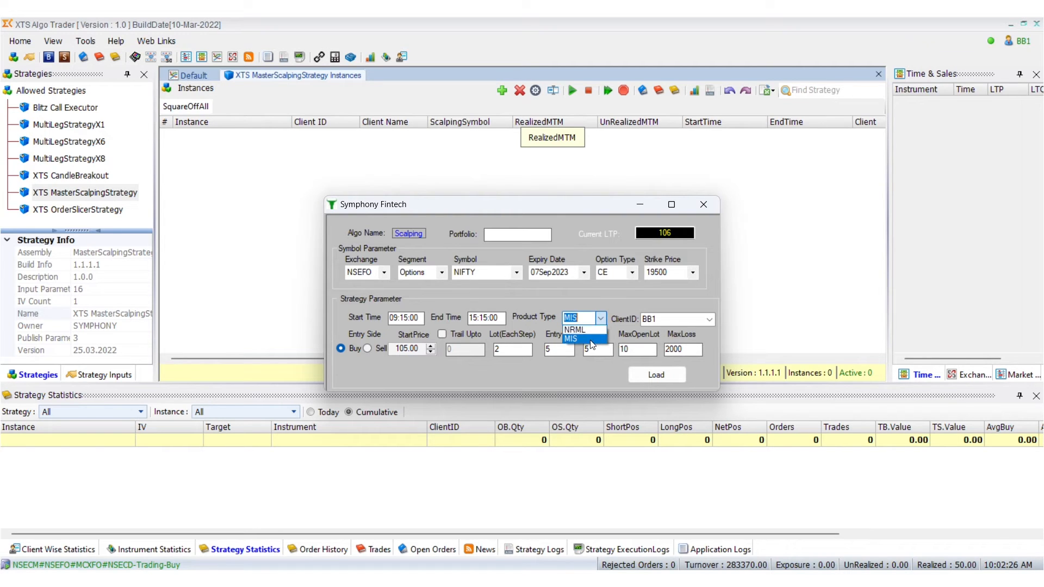
left_click(708, 318)
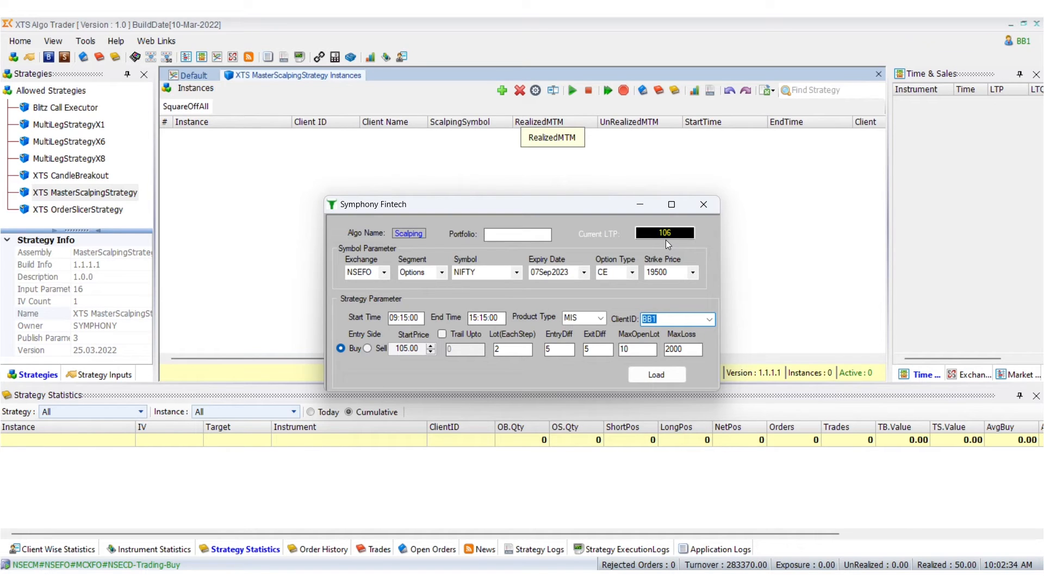
left_click(406, 348)
type("106")
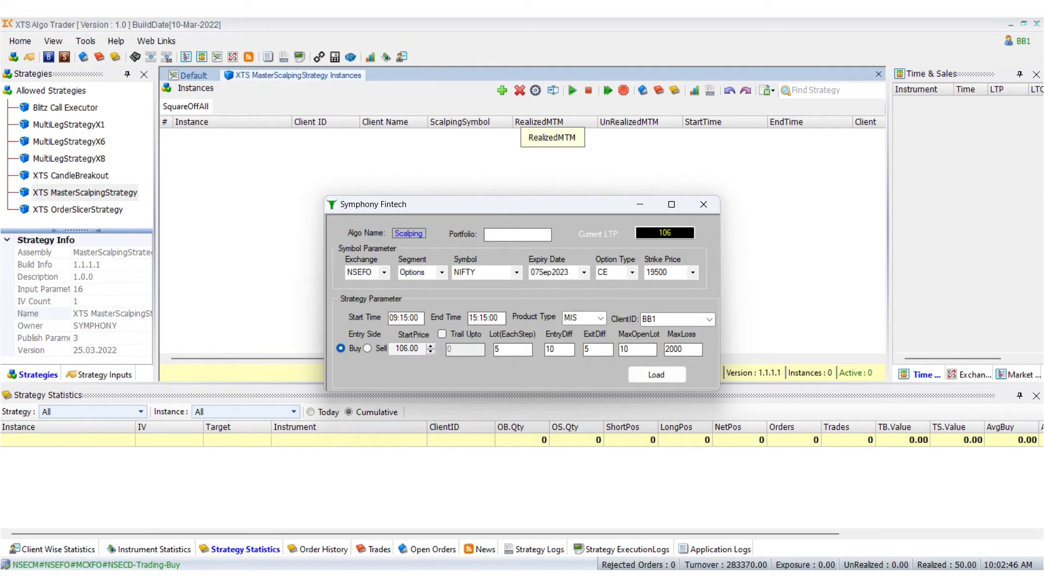
type("50")
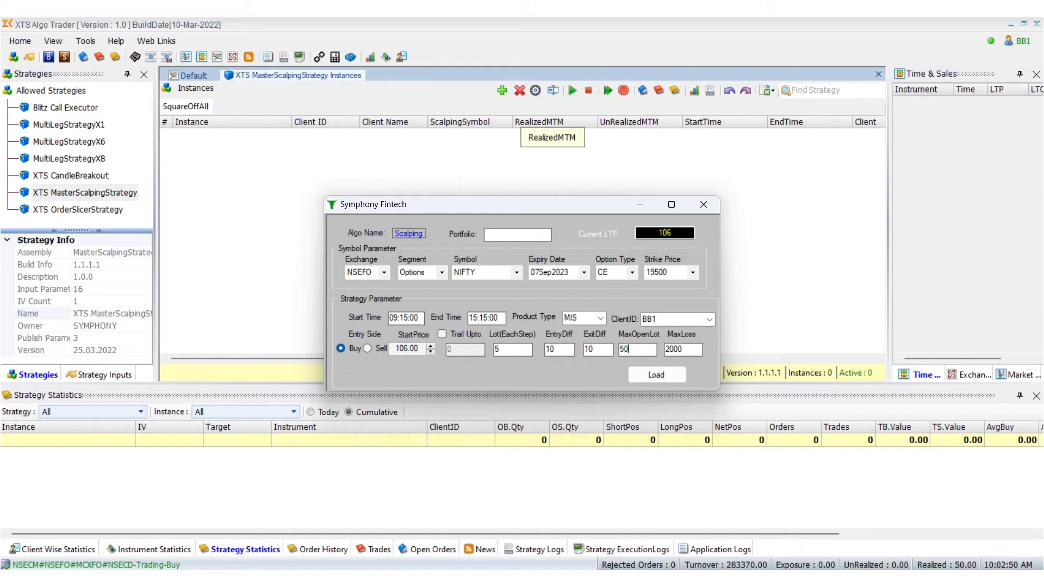
type("5000")
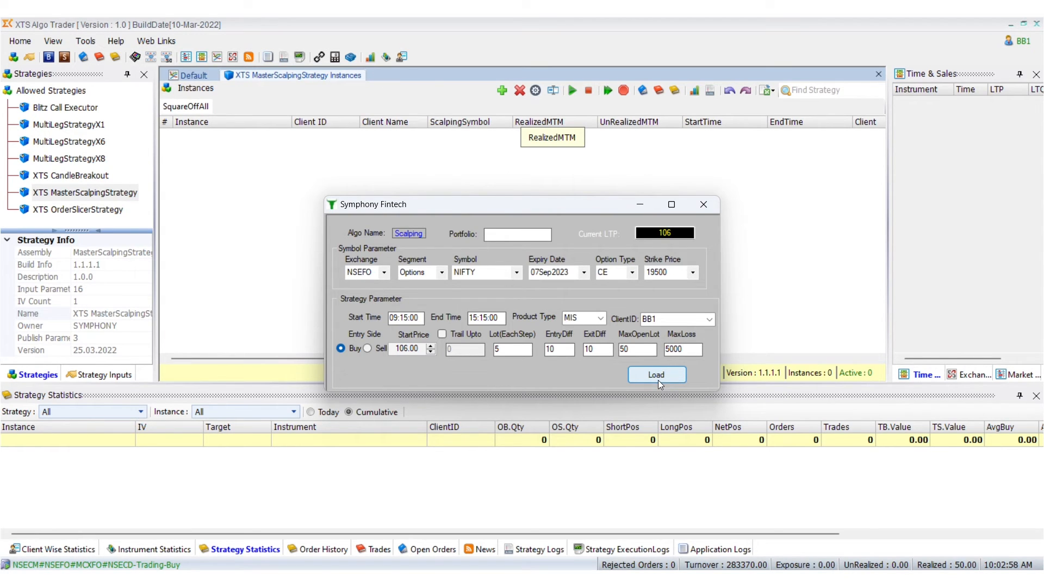
left_click(654, 374)
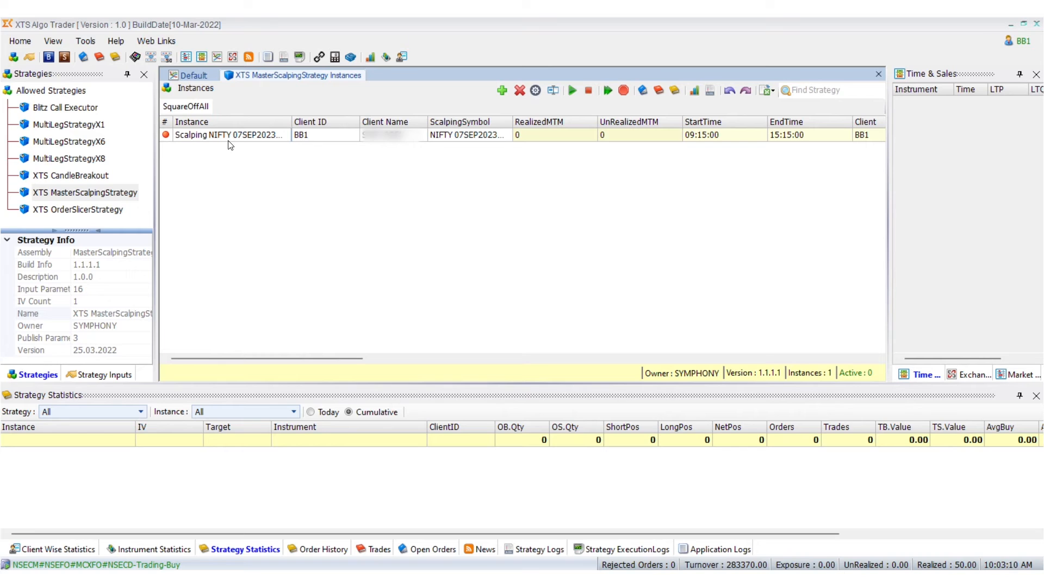
- Start the NIFTY instance and view today's order history with the buy limit order at 106
right_click(229, 135)
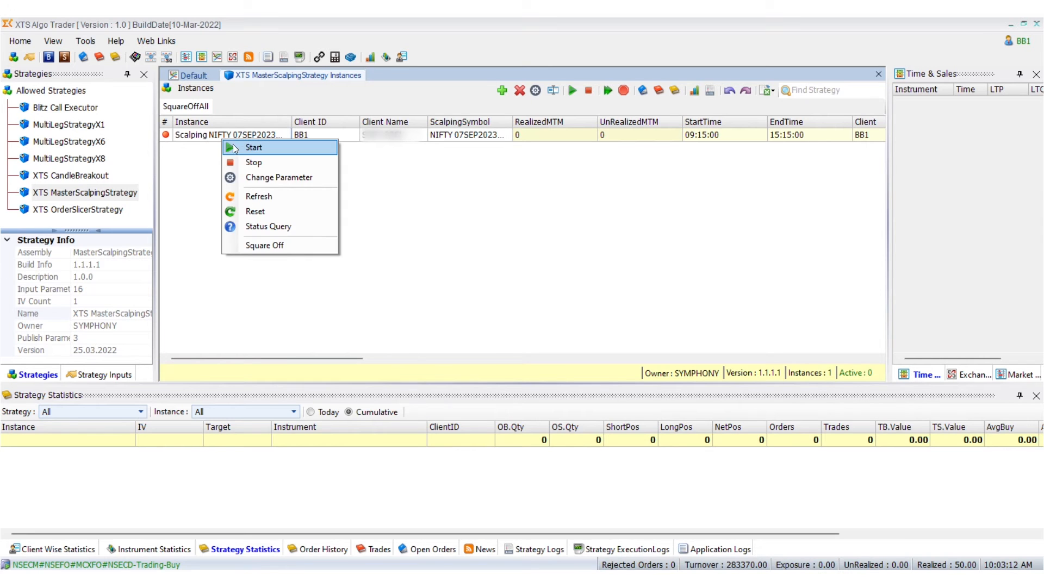
left_click(254, 146)
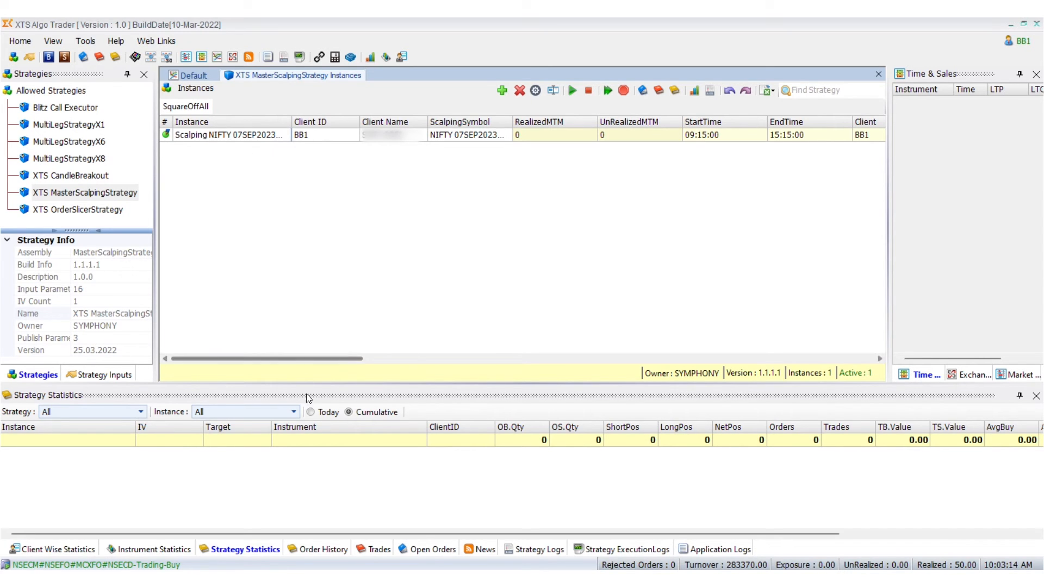
left_click(310, 412)
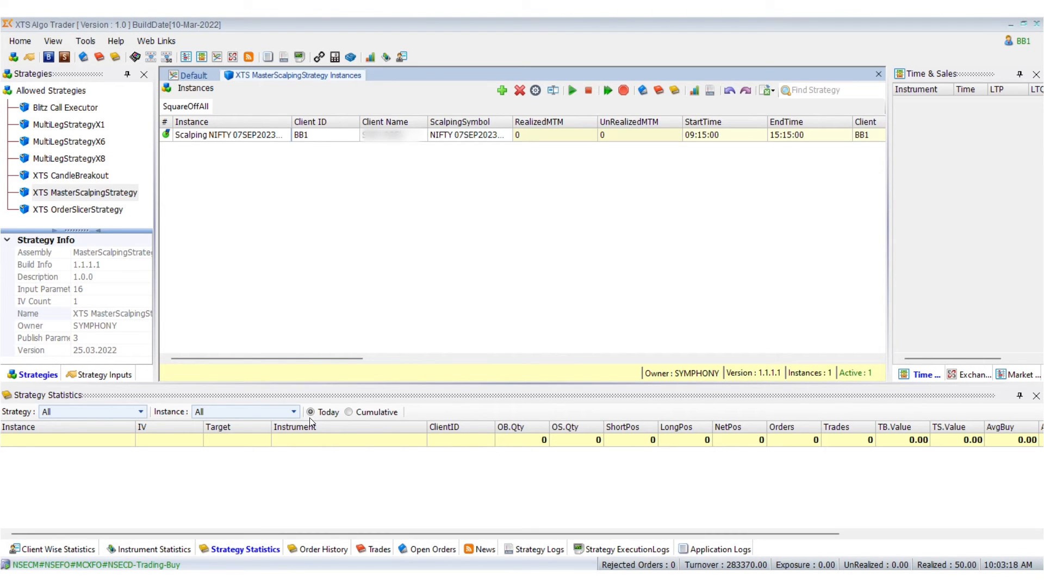
left_click(321, 548)
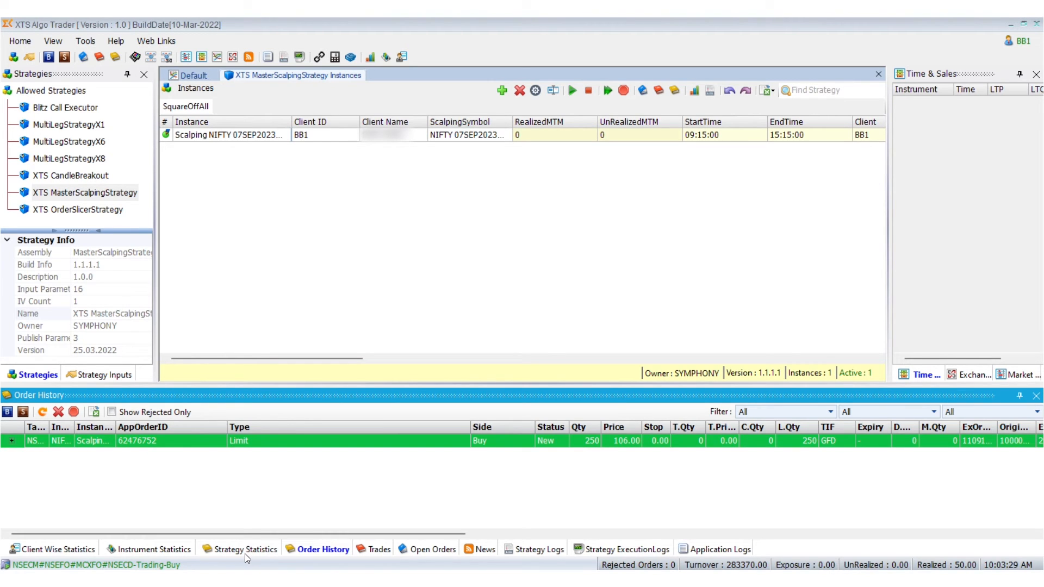
- Begin a new scalping instance on NSECM equity symbol ONGC
left_click(244, 548)
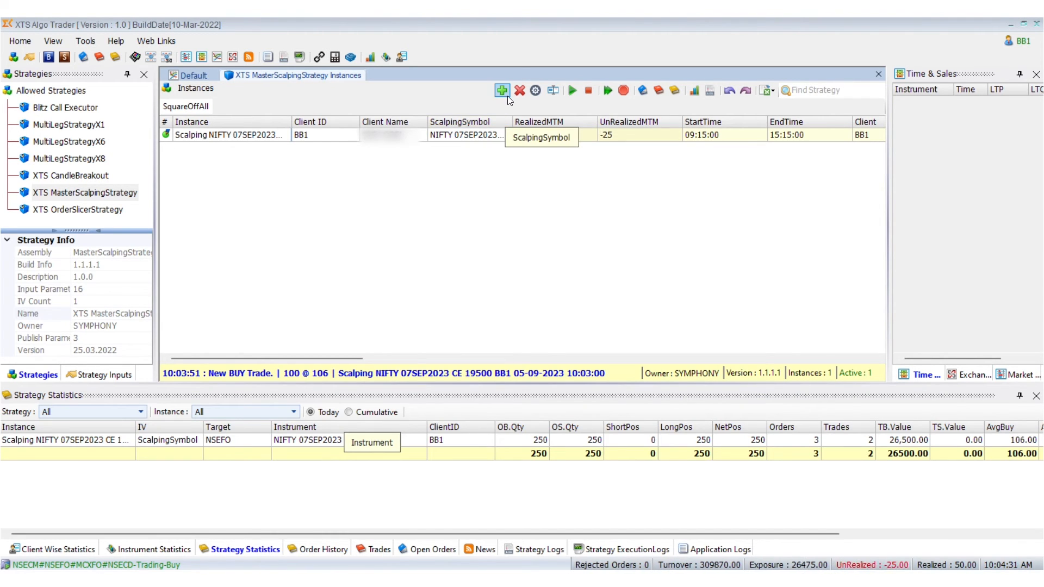
left_click(501, 90)
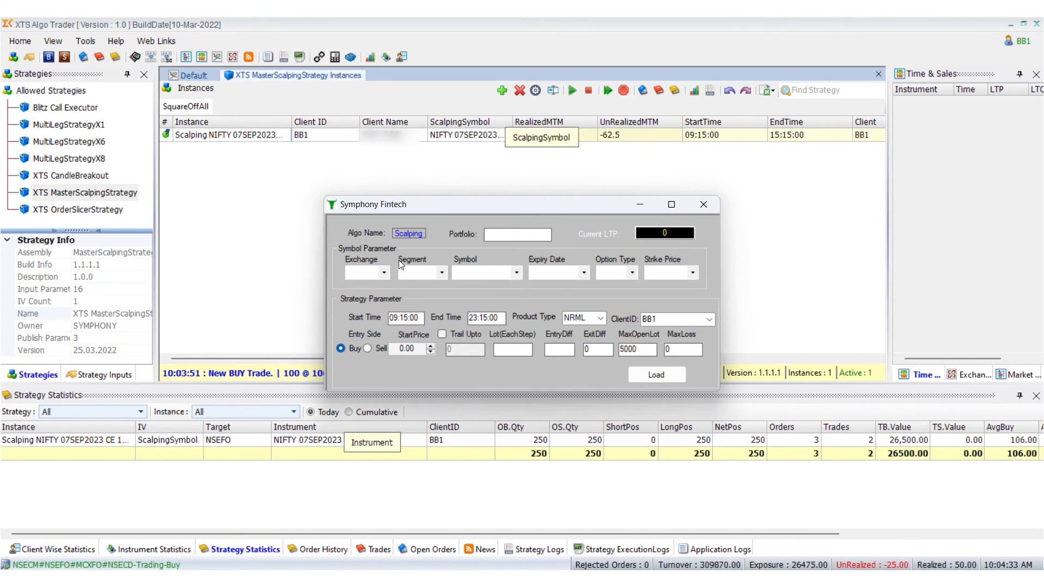
left_click(383, 271)
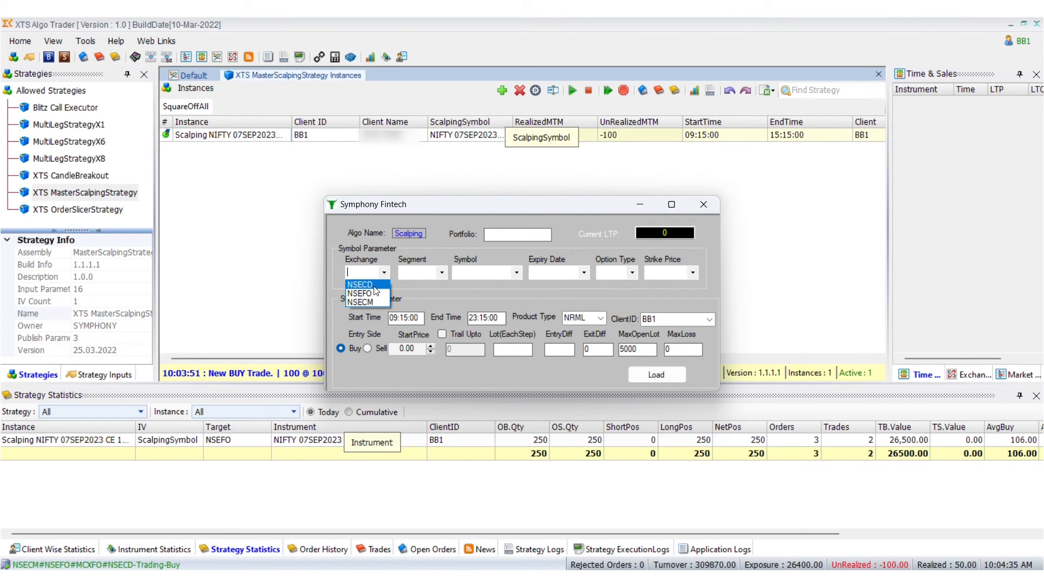
left_click(360, 302)
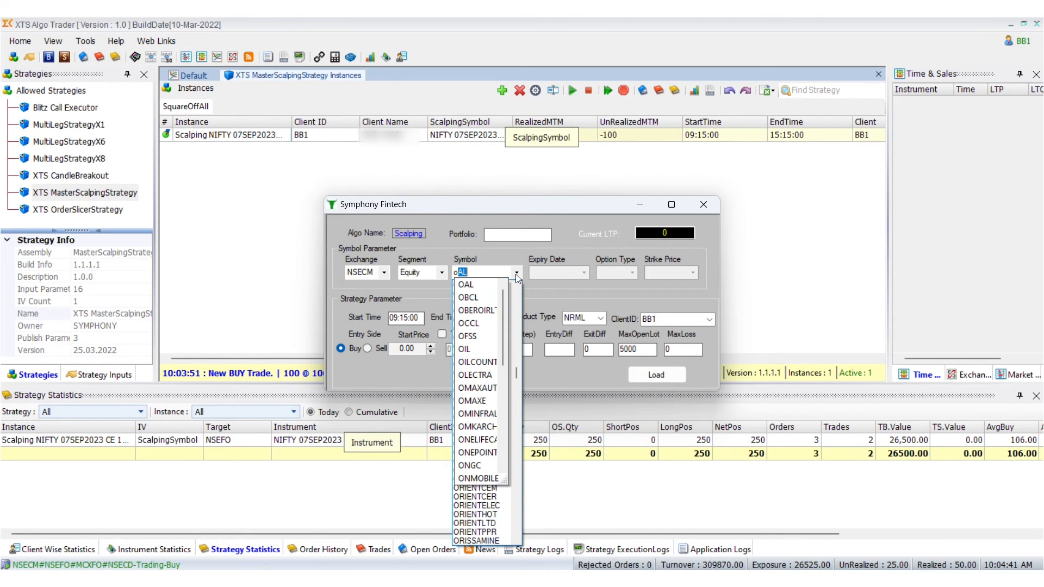
type("ongc")
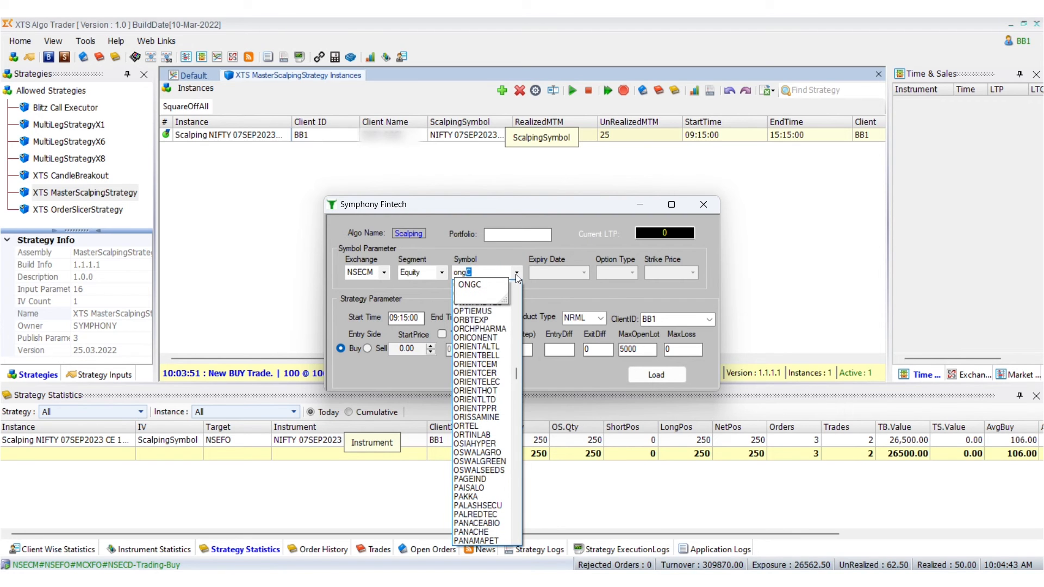
left_click(468, 283)
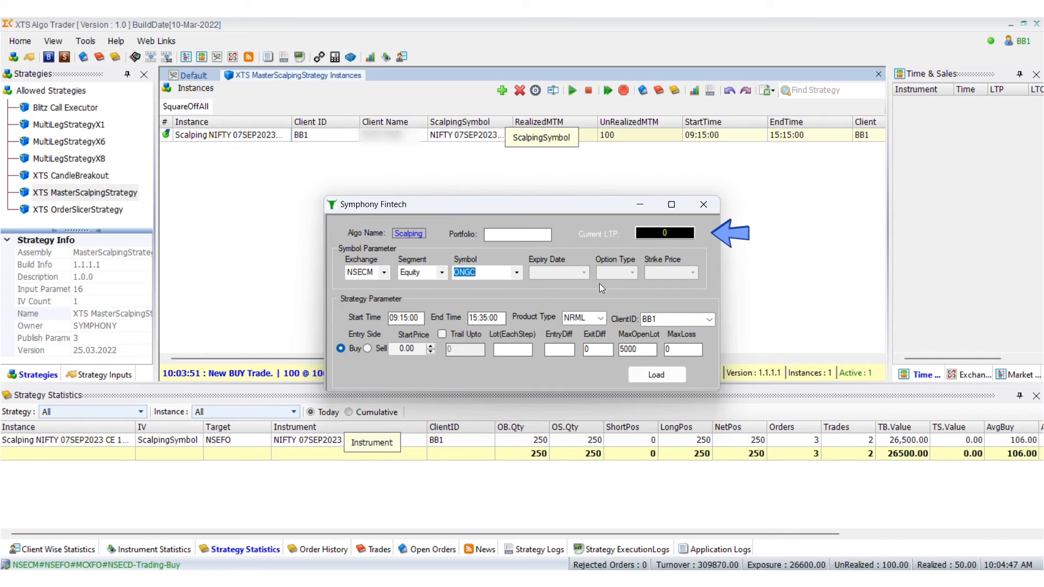
- Set MIS product, lot 100, diffs 2, max open lot 1000, max loss 5000, and load it
left_click(600, 319)
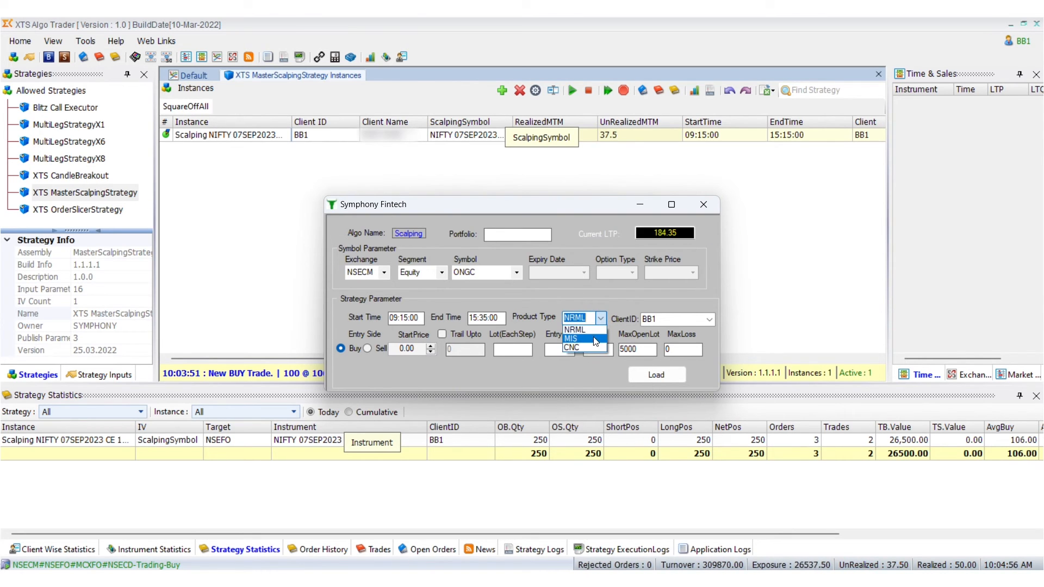
left_click(570, 338)
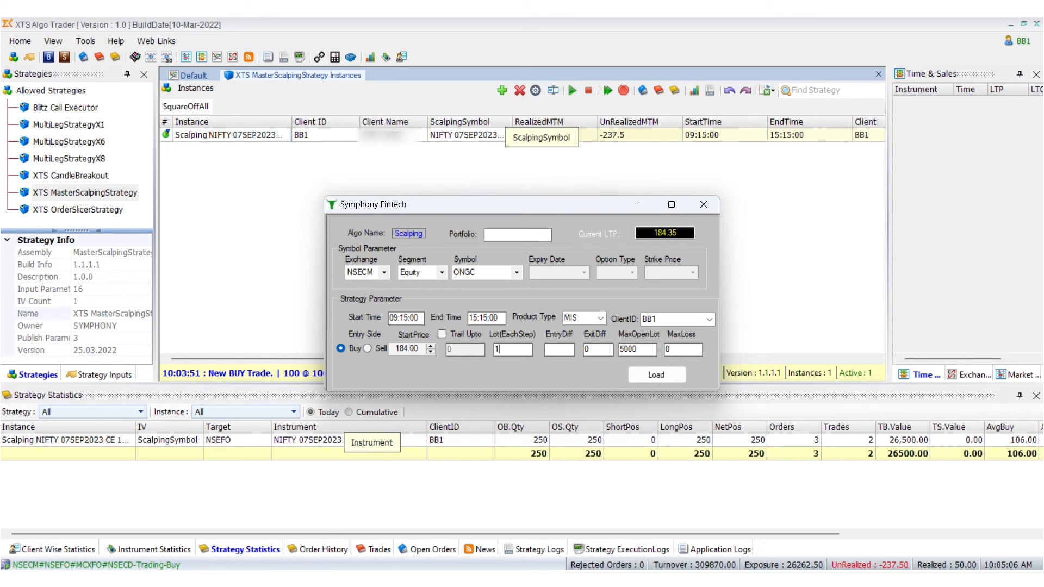
type("100")
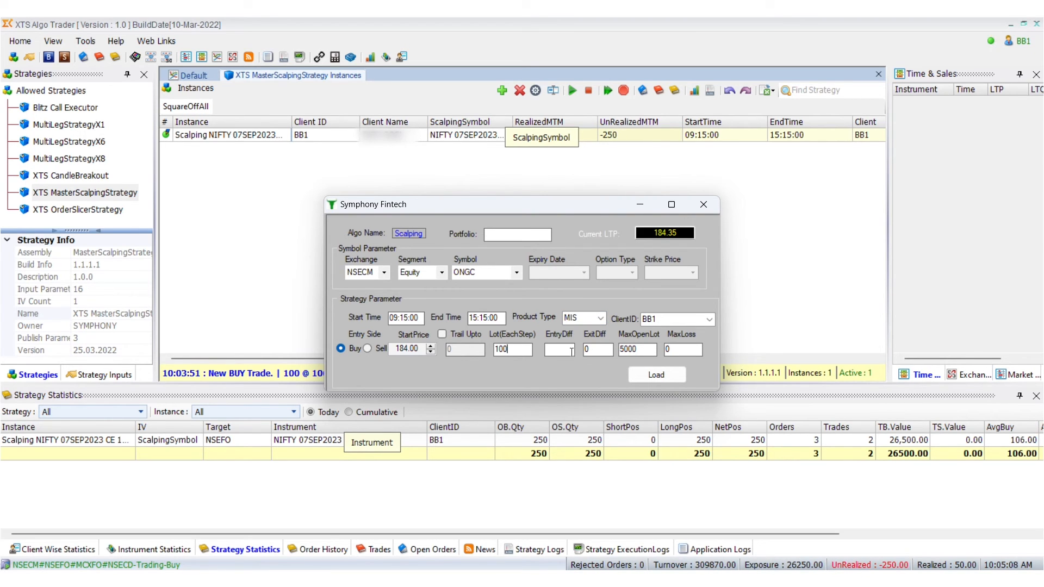
type("2")
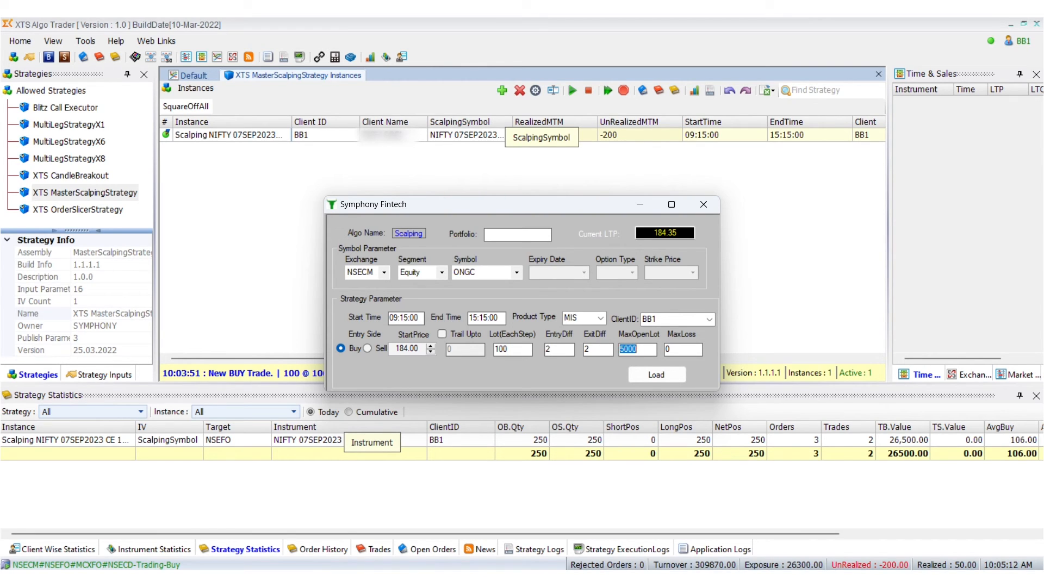
type("1000")
left_click(683, 349)
type("5000")
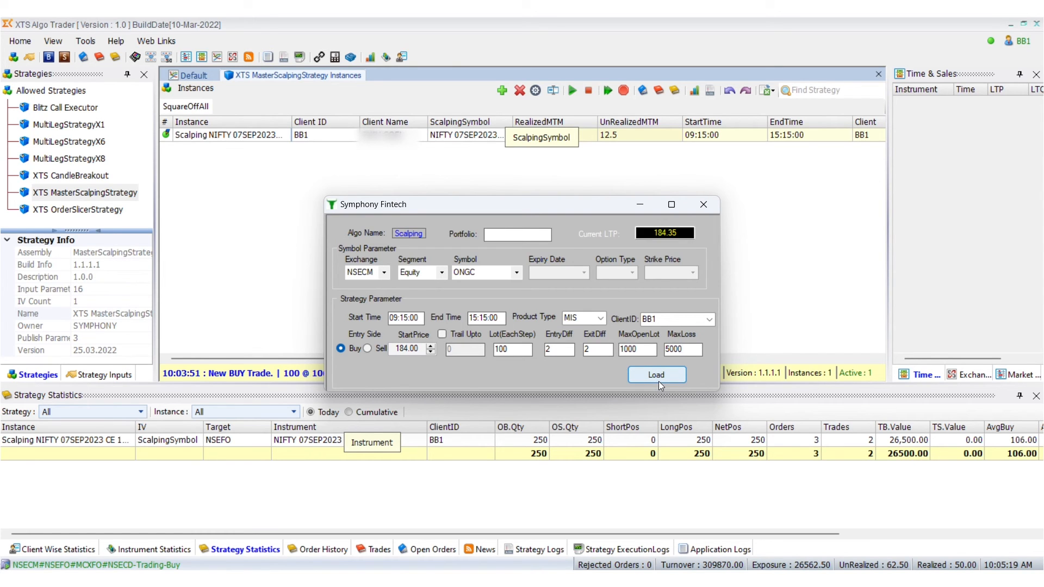
left_click(656, 374)
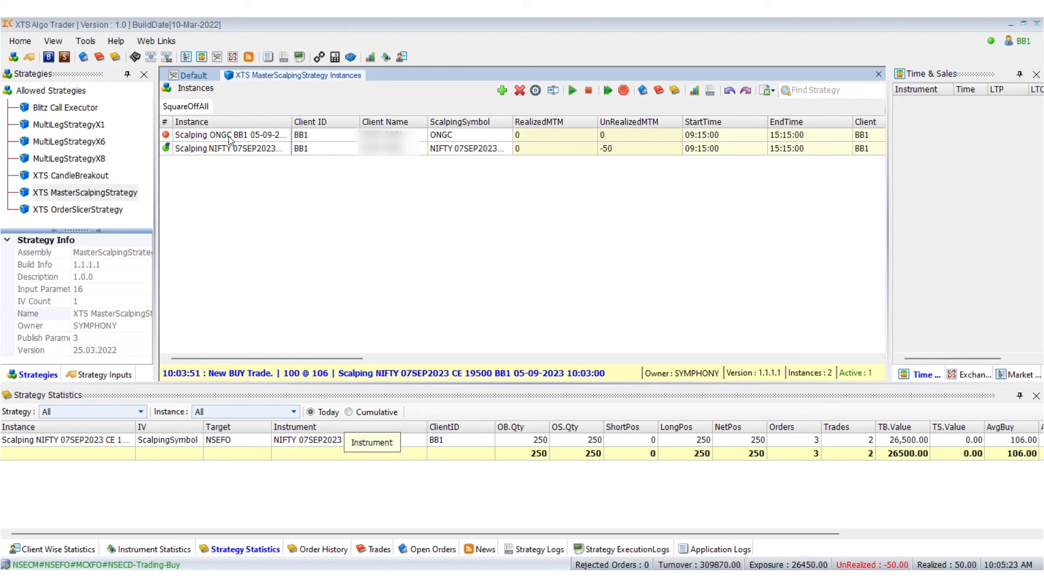
- Start the ONGC scalping instance so both instances are active
right_click(229, 149)
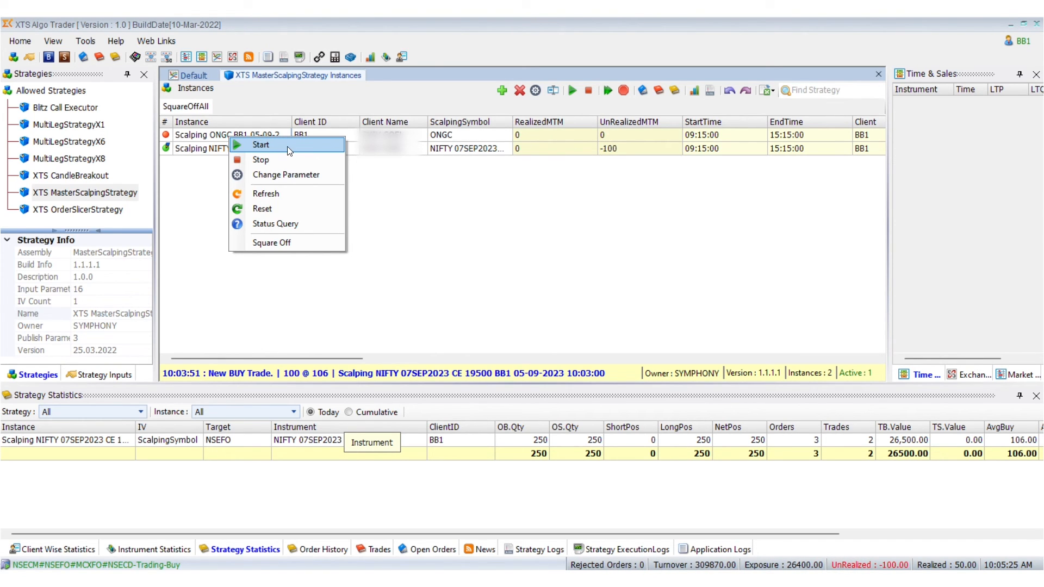
left_click(260, 144)
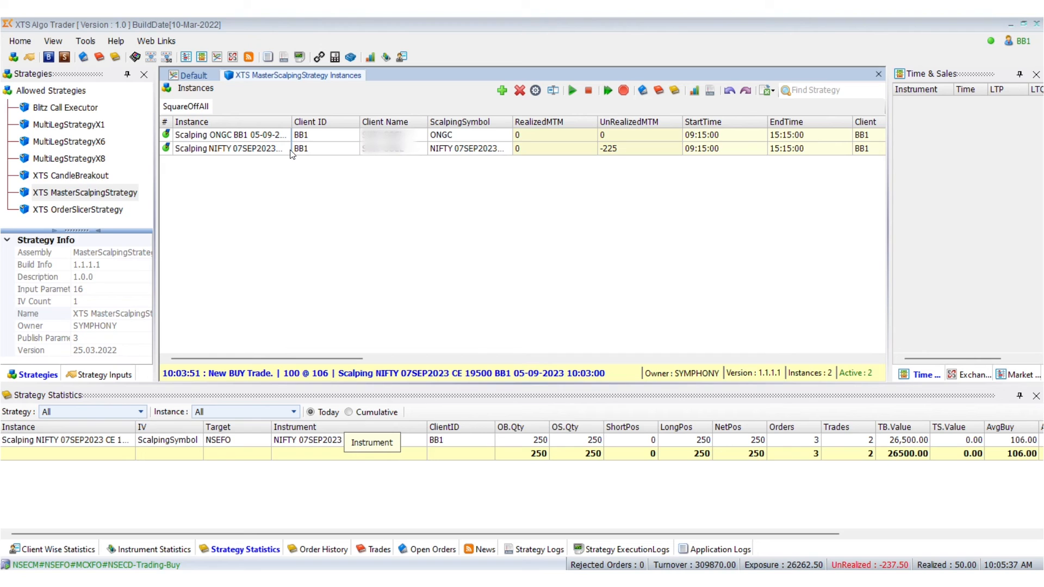
right_click(230, 134)
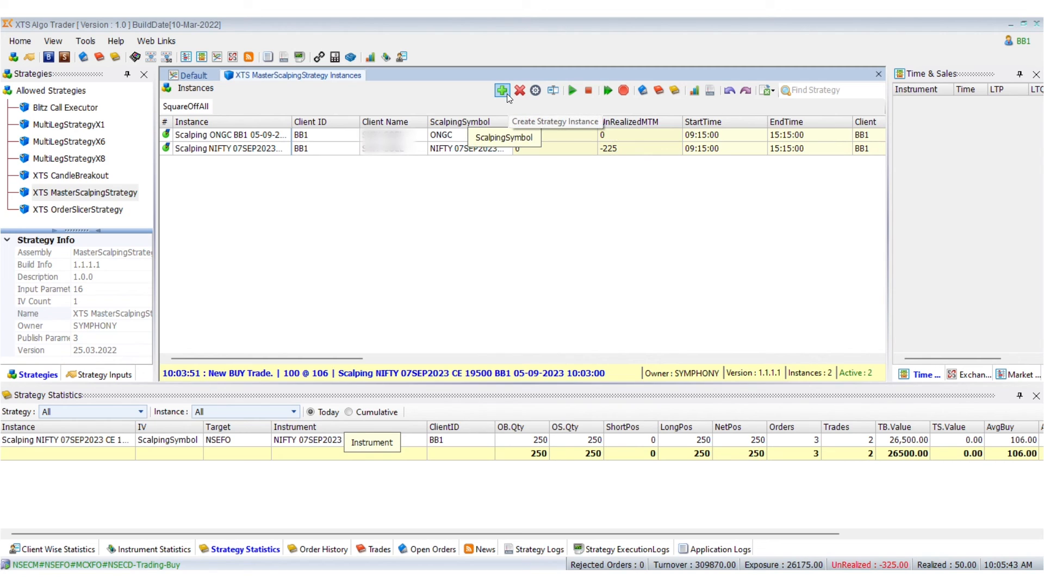
mouse_move(518, 90)
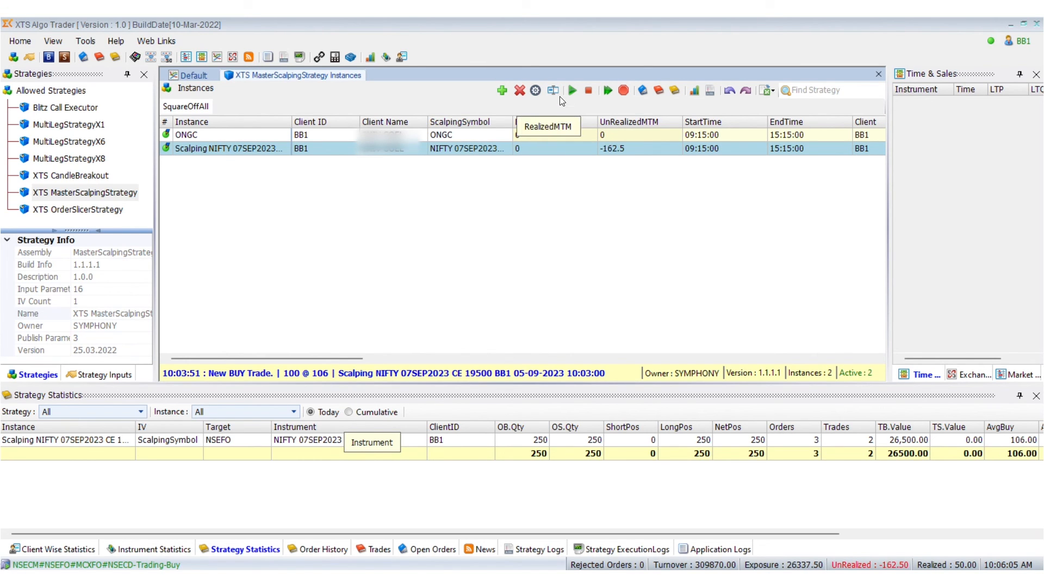
- Rename the NIFTY instance to NIFTY CE 19500
left_click(553, 90)
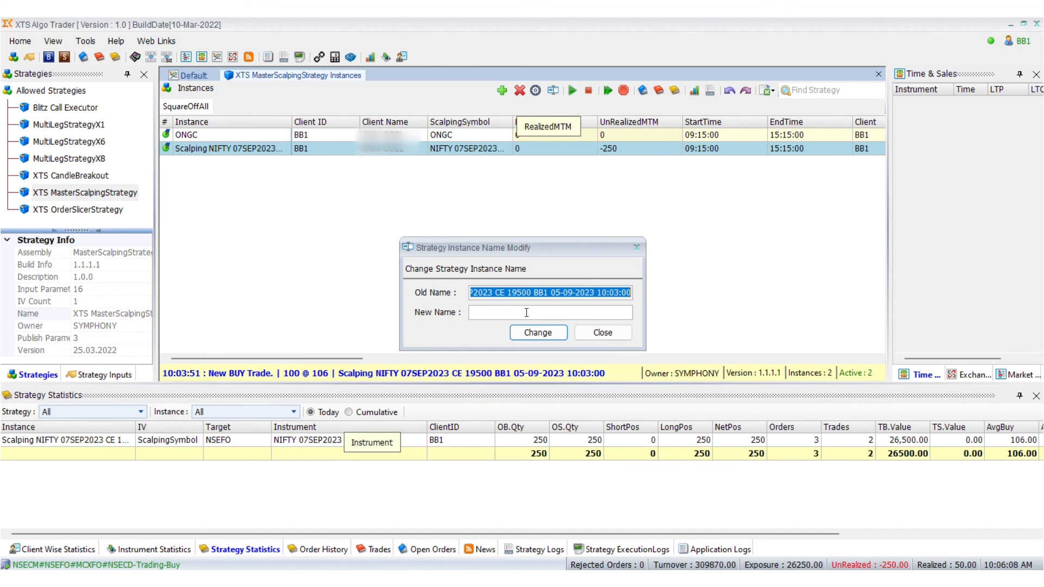
type("NIFTY CE 19500")
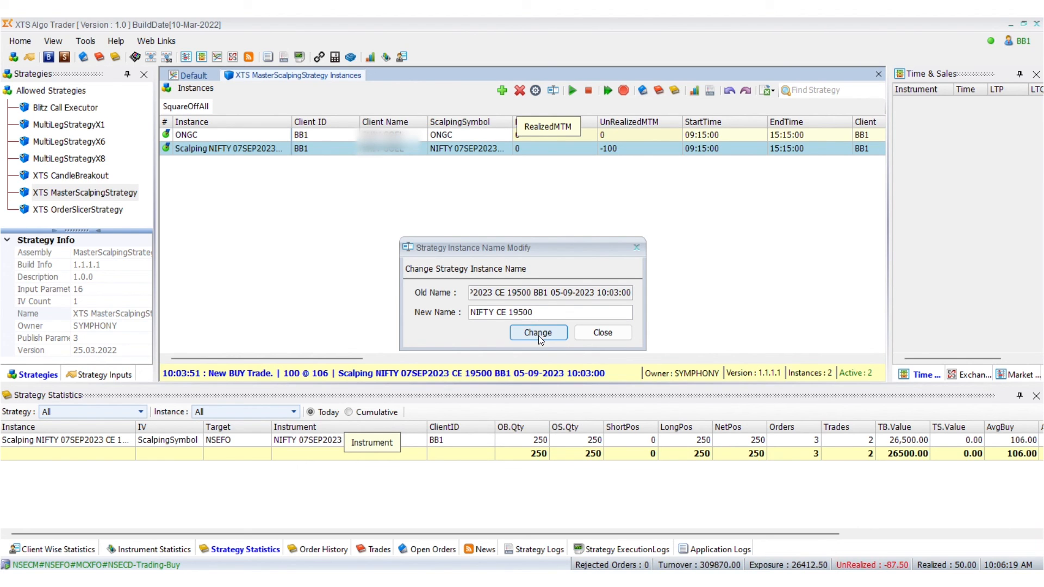
left_click(539, 333)
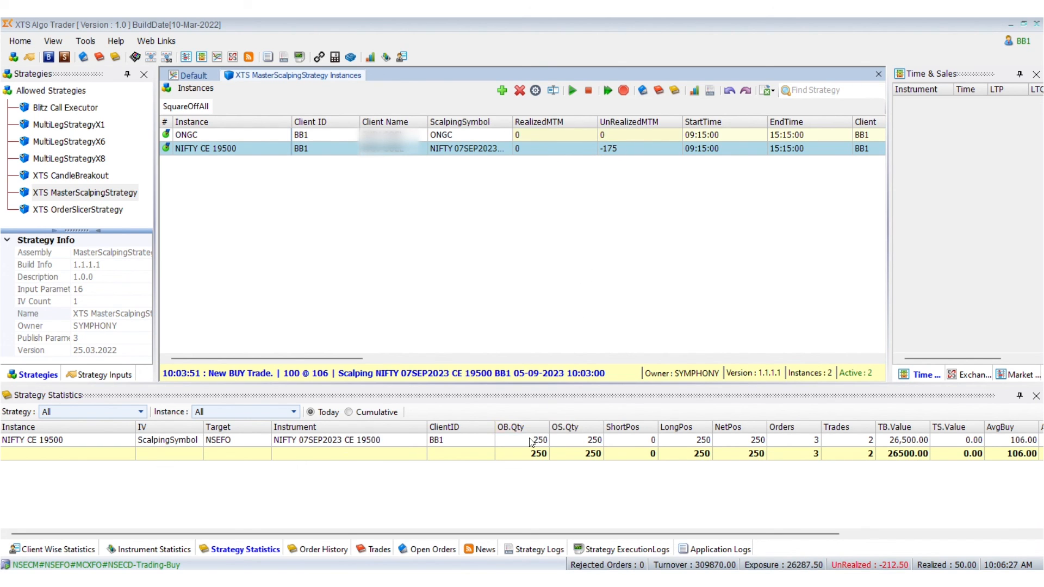
mouse_move(529, 439)
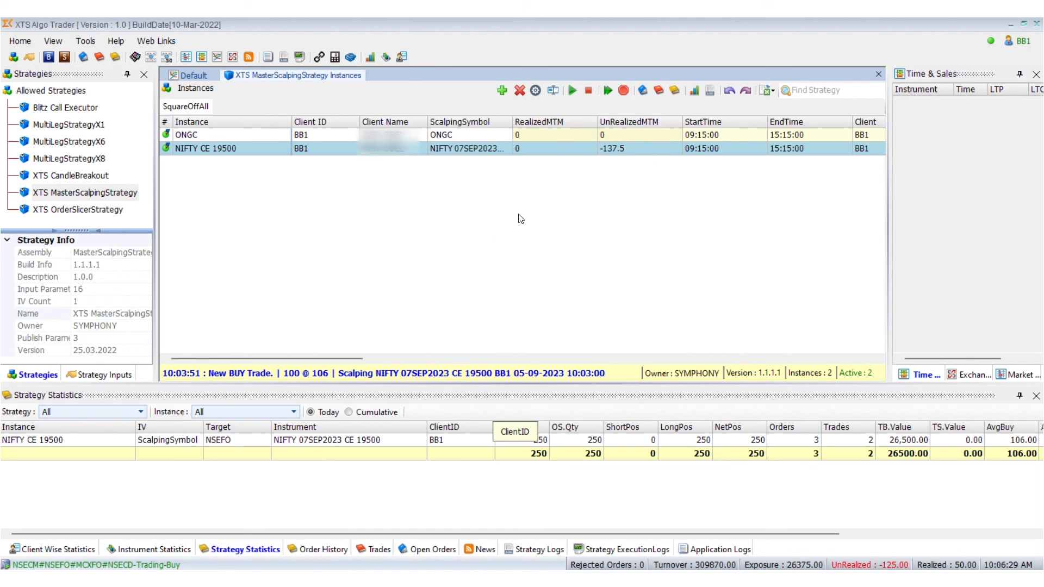
mouse_move(307, 174)
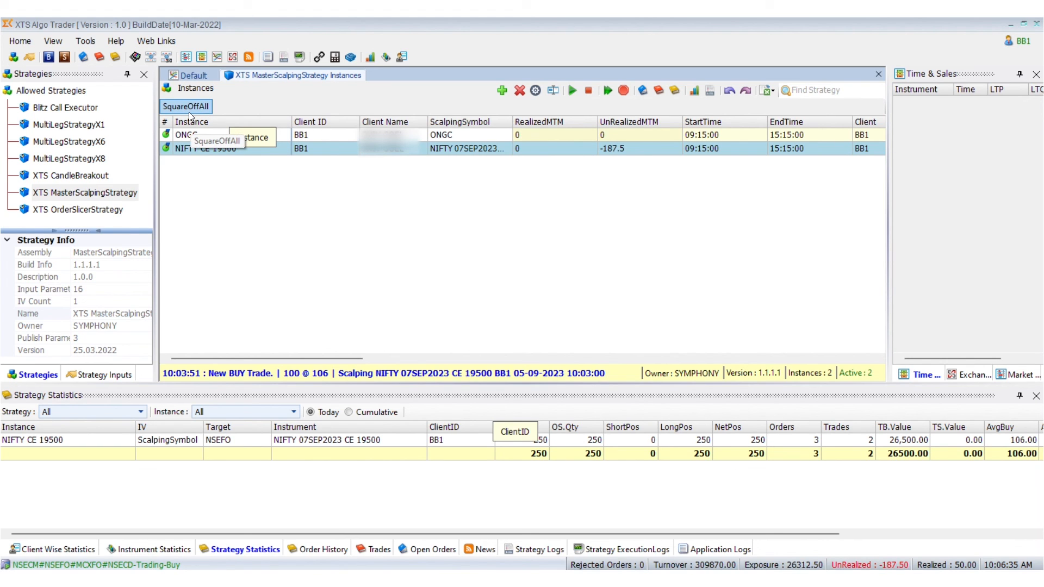
- Square off all open positions, closing NIFTY CE 19500 to net zero
left_click(185, 105)
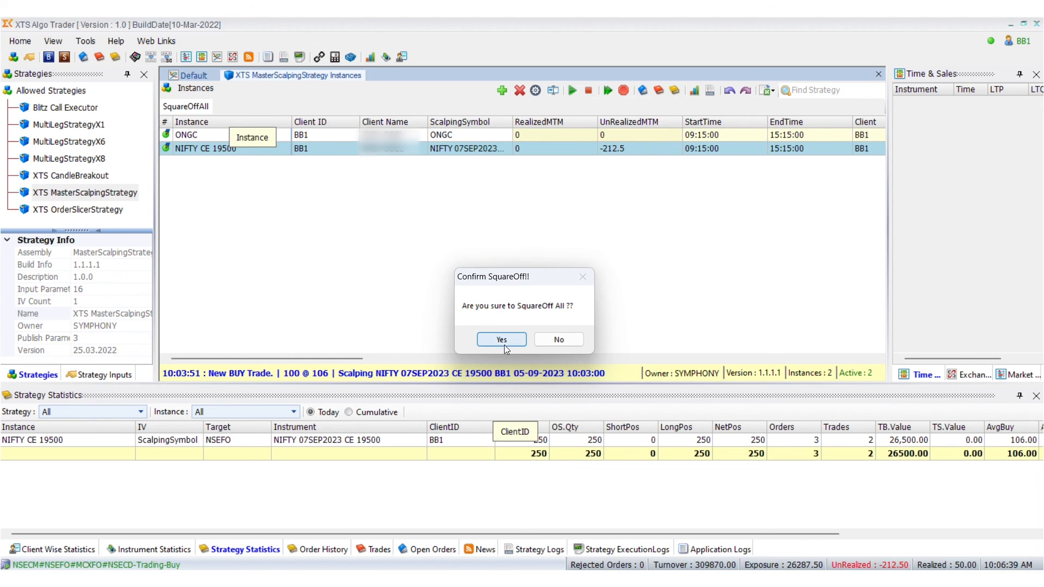
left_click(500, 339)
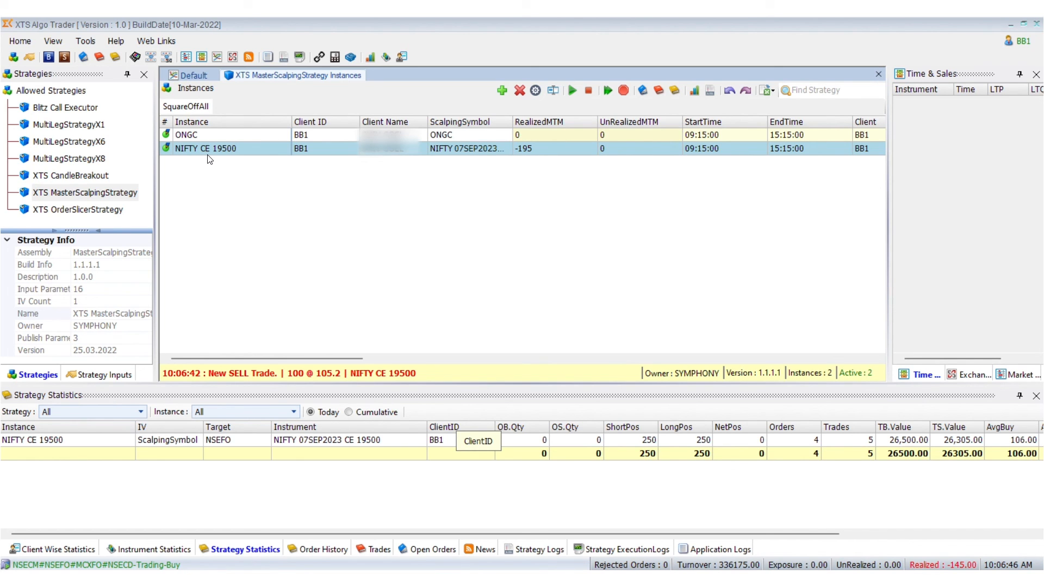
- Stop the NIFTY CE 19500 scalping instance from its context menu, leaving only ONGC running
right_click(205, 149)
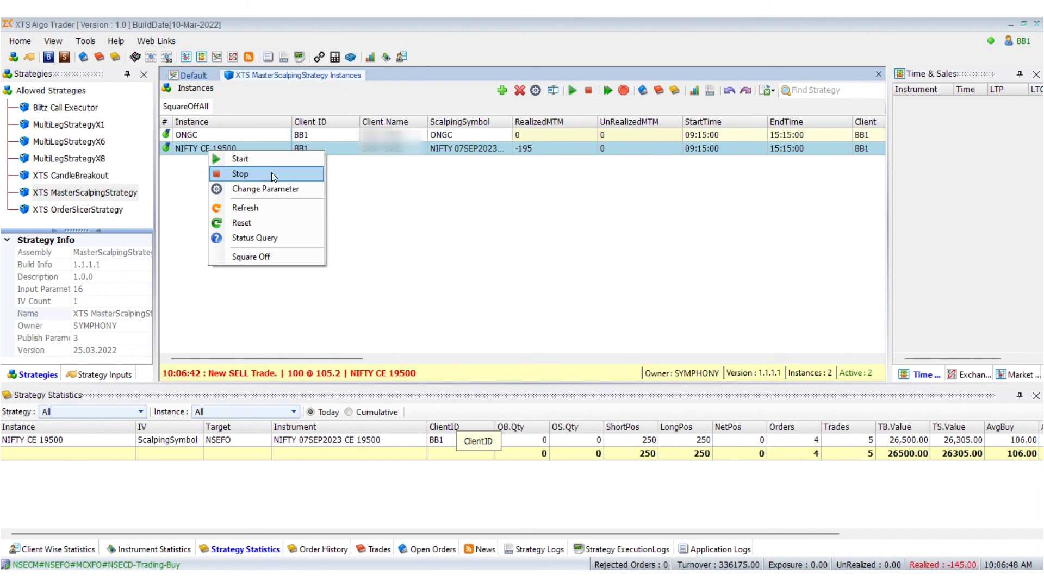
left_click(240, 174)
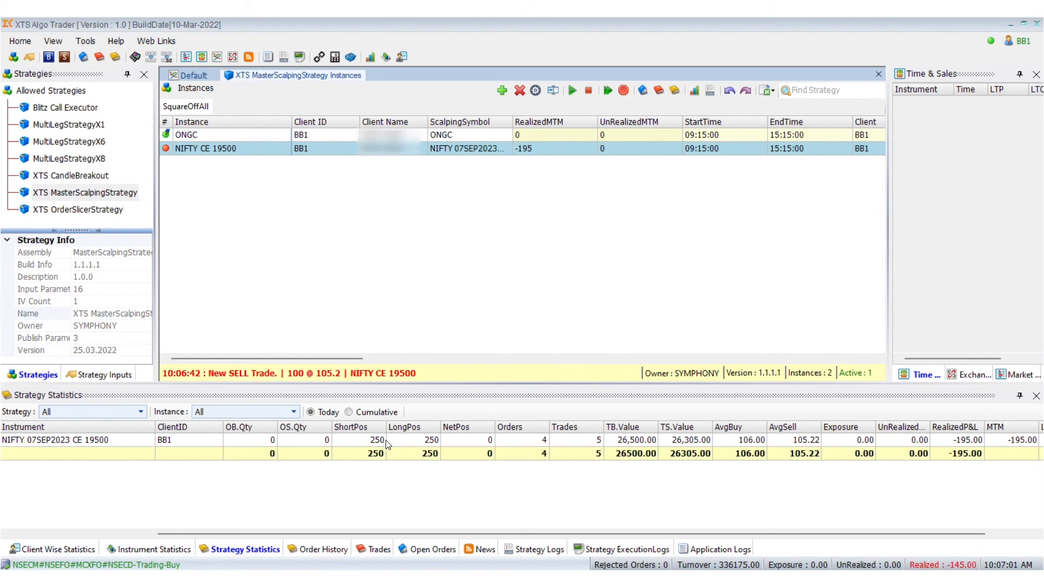
mouse_move(386, 443)
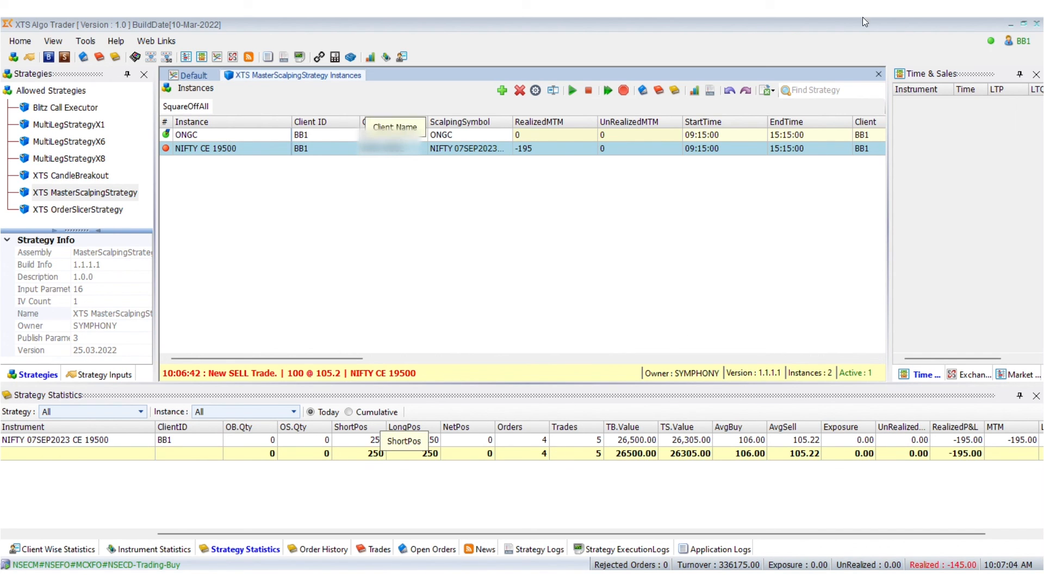